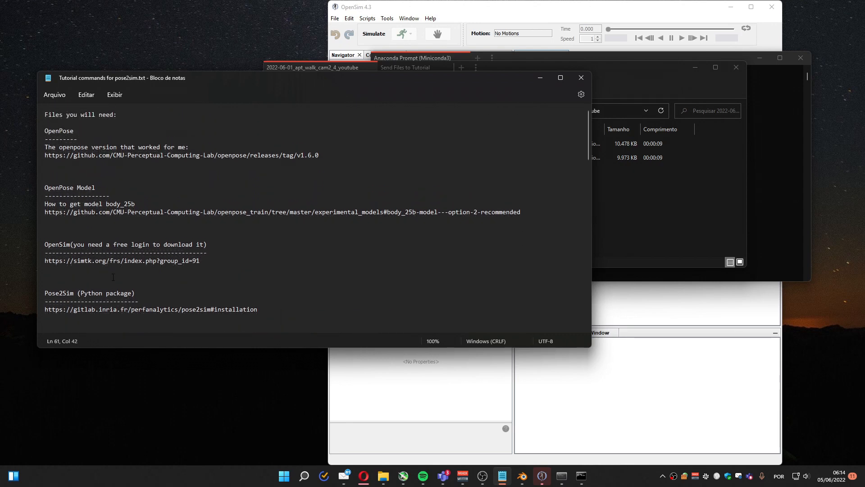
mouse_move(116, 275)
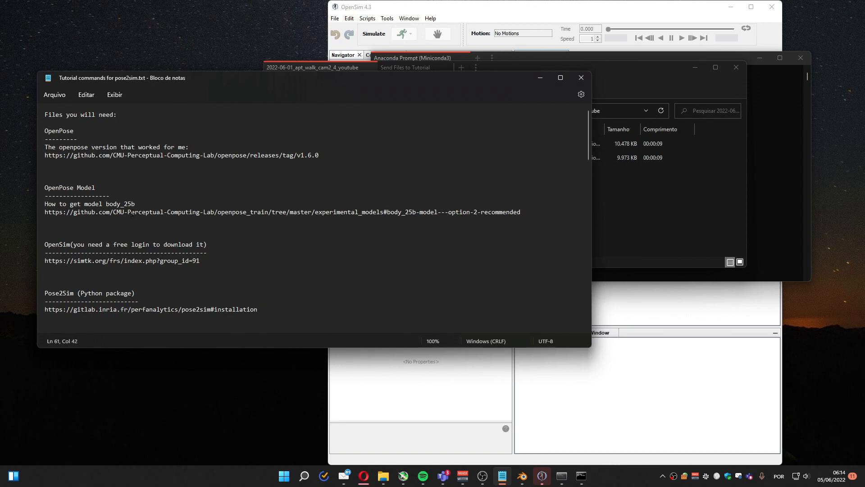
- Bring up the 2022-06-01_apt_walk_cam2_4_youtube folder and select cam1_walk_0001-0566.mp4
double_click(55, 245)
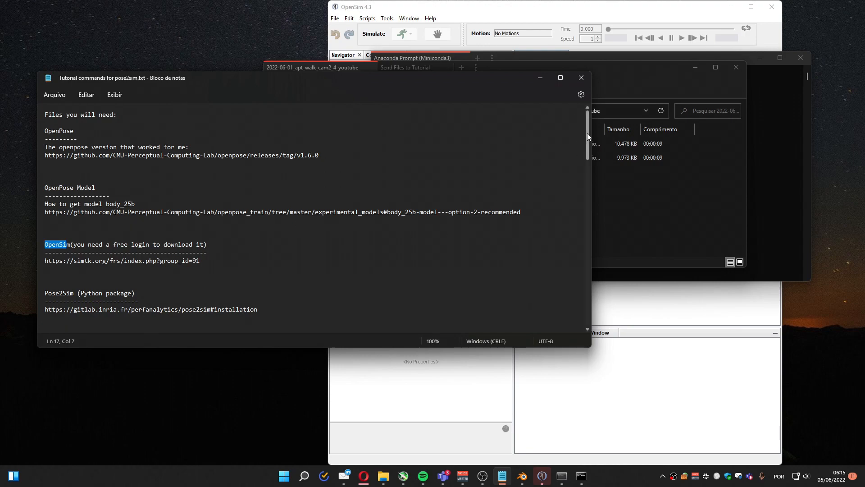
scroll(down, 3)
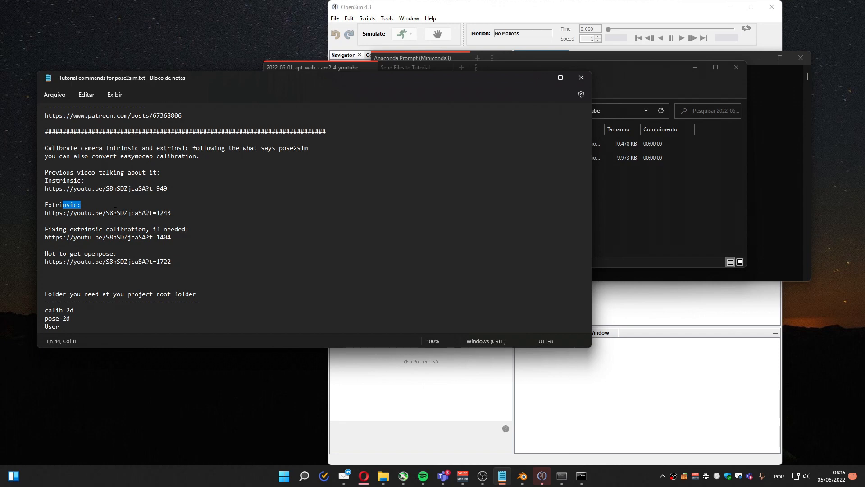
mouse_move(605, 67)
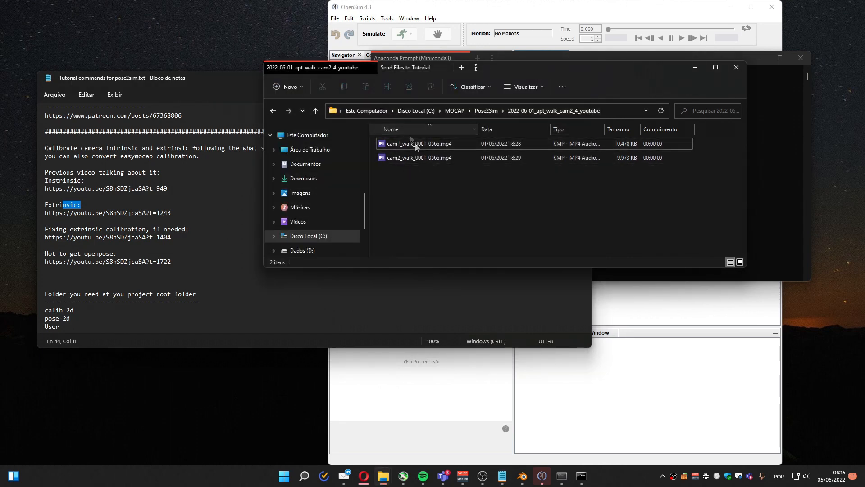
click(418, 143)
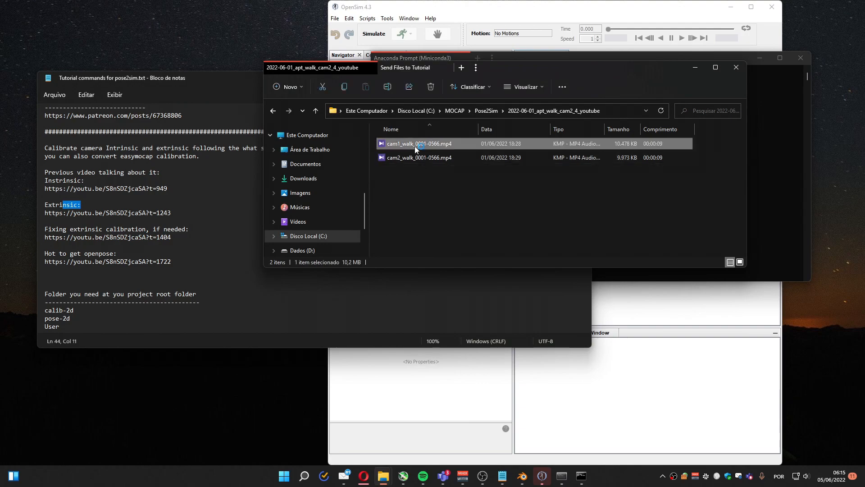
double_click(418, 144)
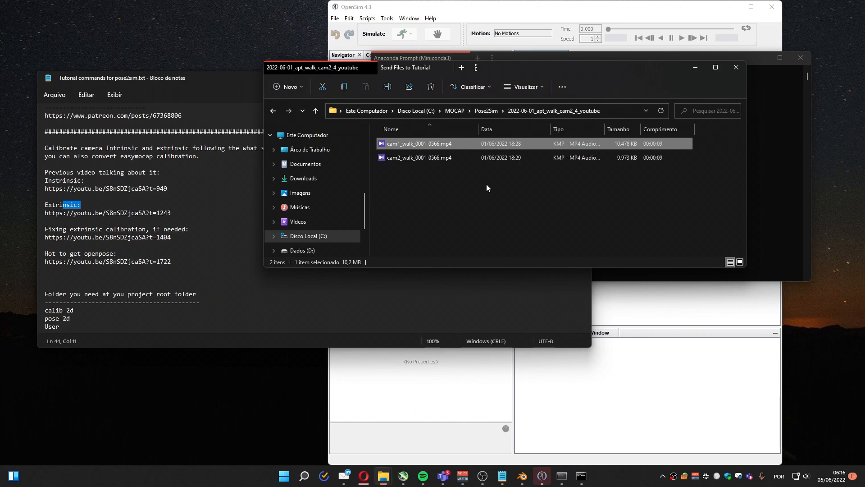
mouse_move(463, 201)
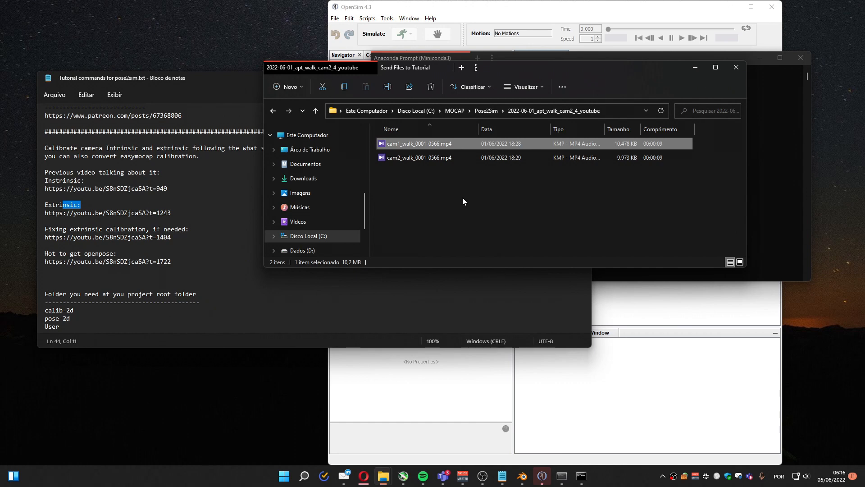
mouse_move(674, 74)
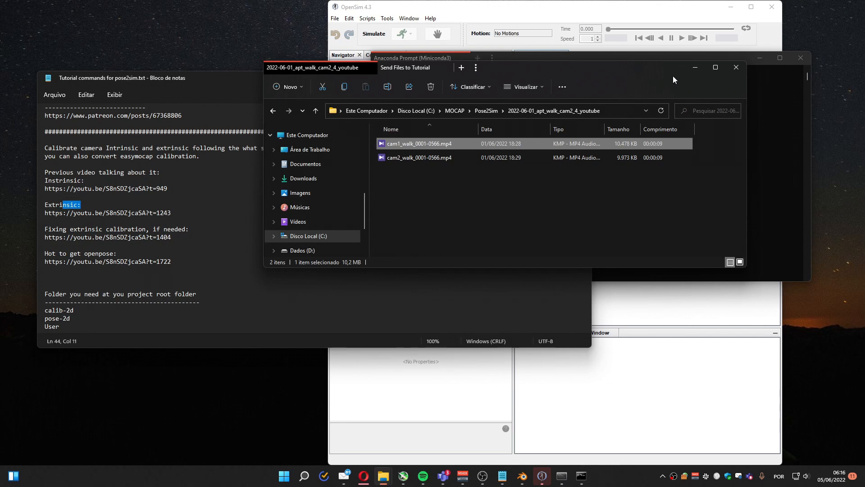
mouse_move(392, 181)
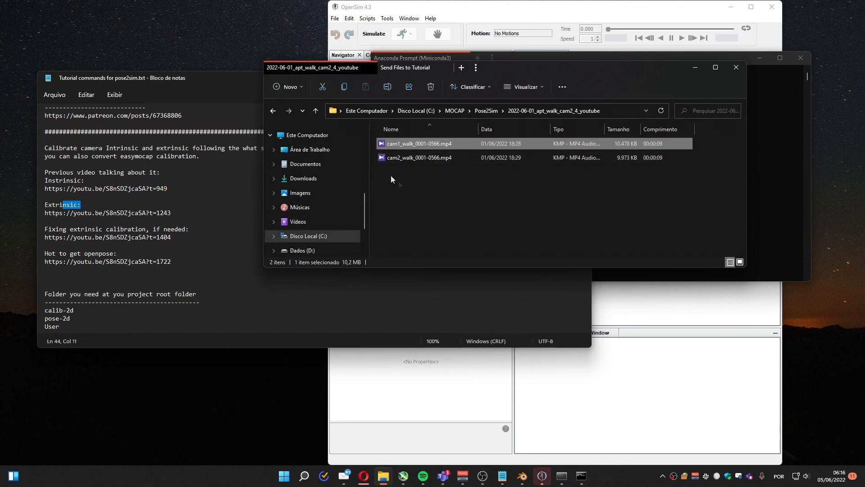
mouse_move(421, 151)
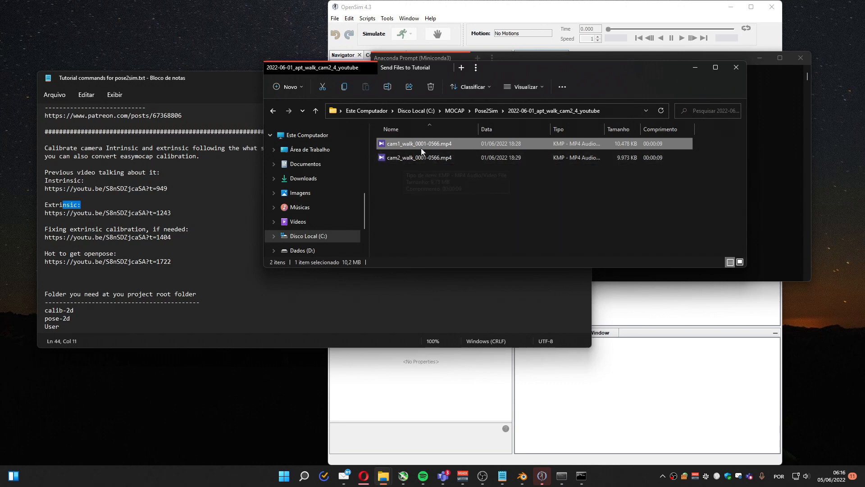
mouse_move(428, 171)
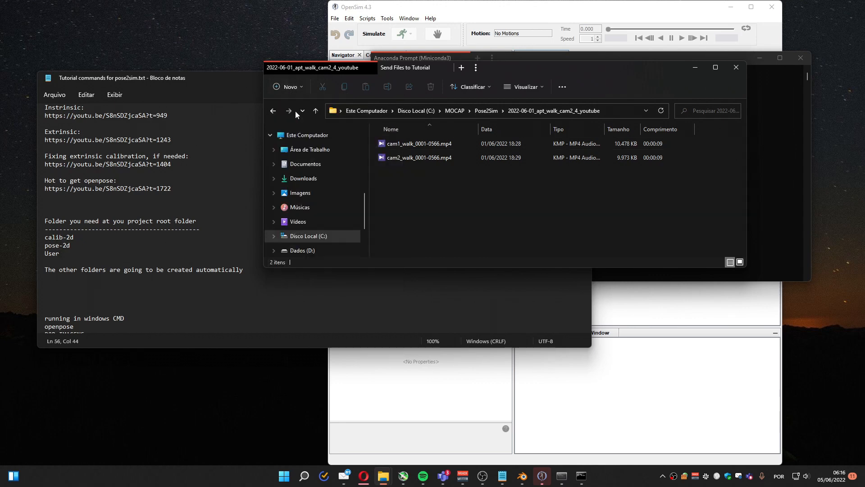
- Create the calib-2d, pose-2d and User folders in the walk-recording project folder
click(287, 86)
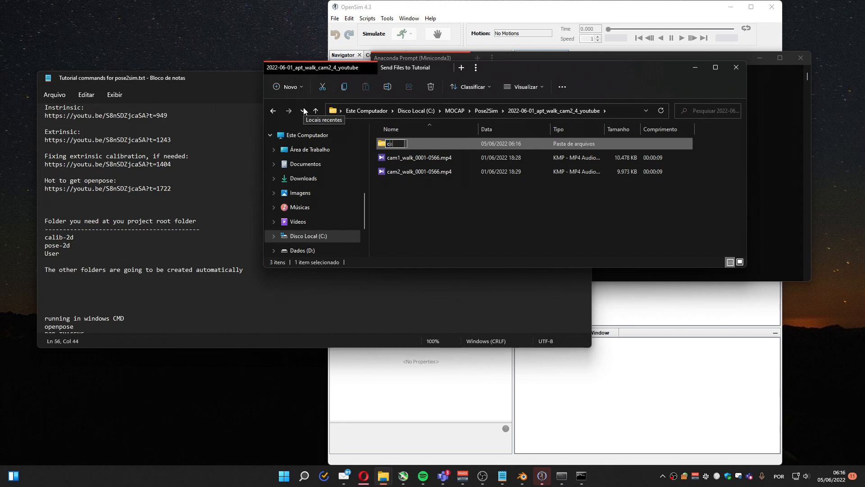
text(calib-2d)
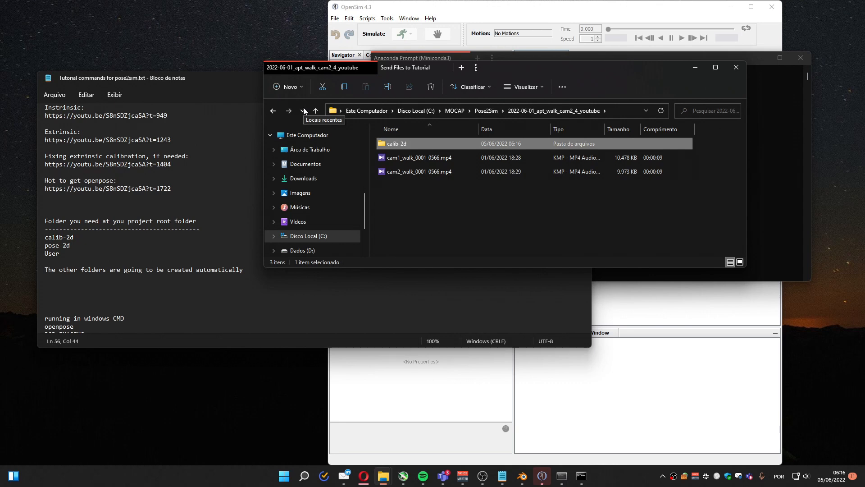
mouse_move(292, 95)
text(pose-2d)
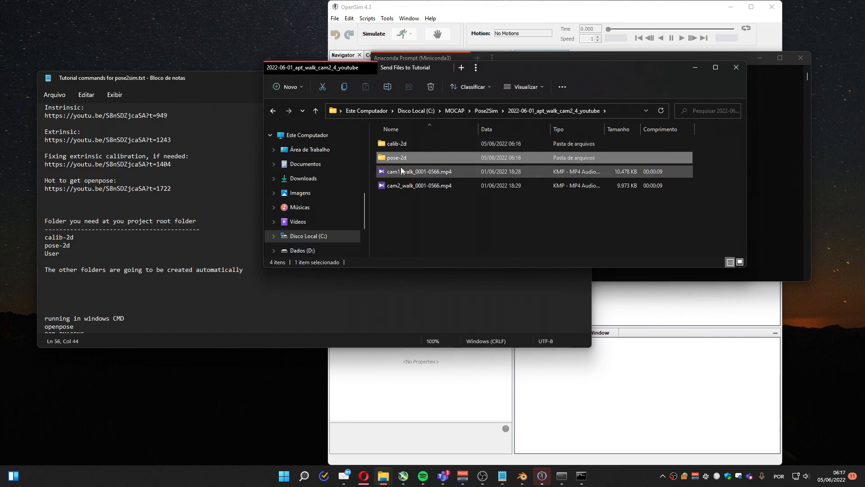
click(287, 87)
text(User)
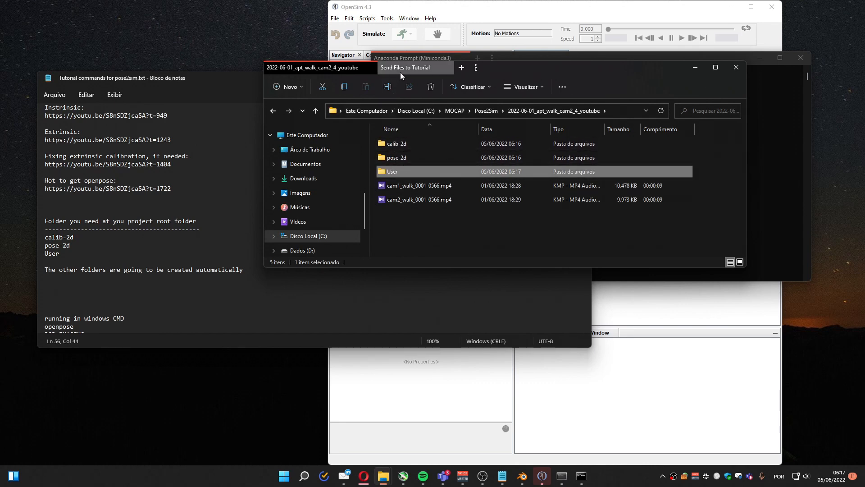
- Check Config.toml in the Send Files to Tutorial folder, then return to the project folder
click(406, 68)
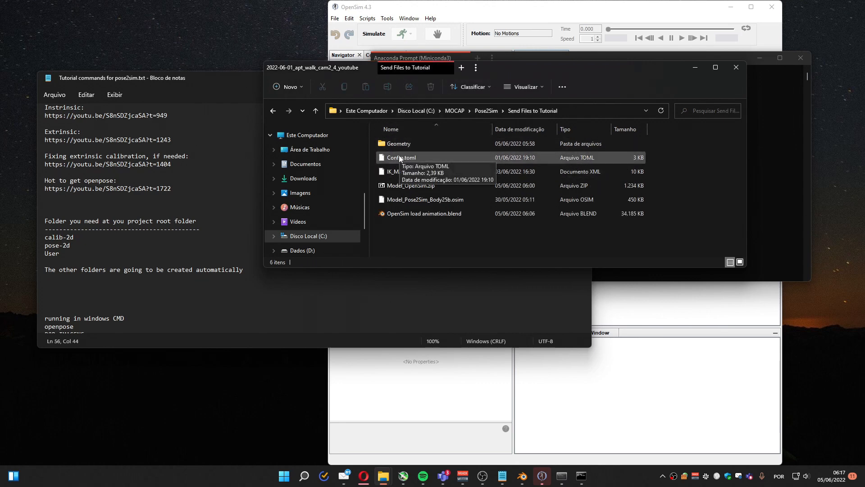
click(400, 157)
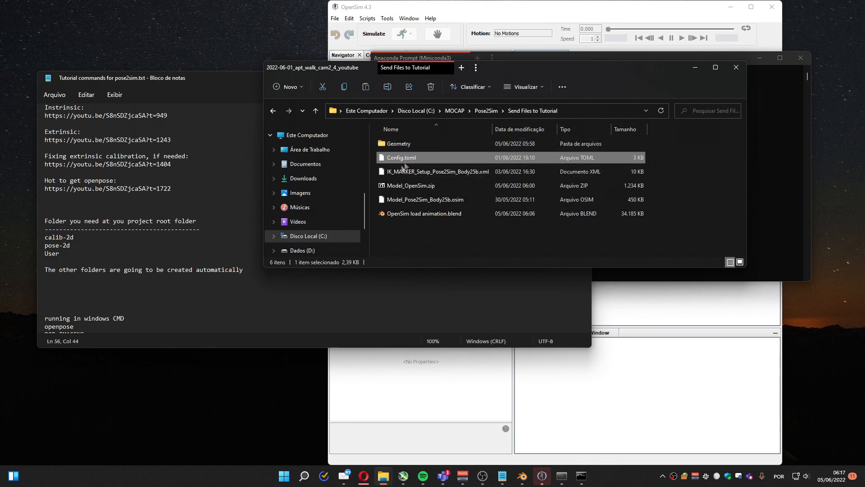
mouse_move(400, 164)
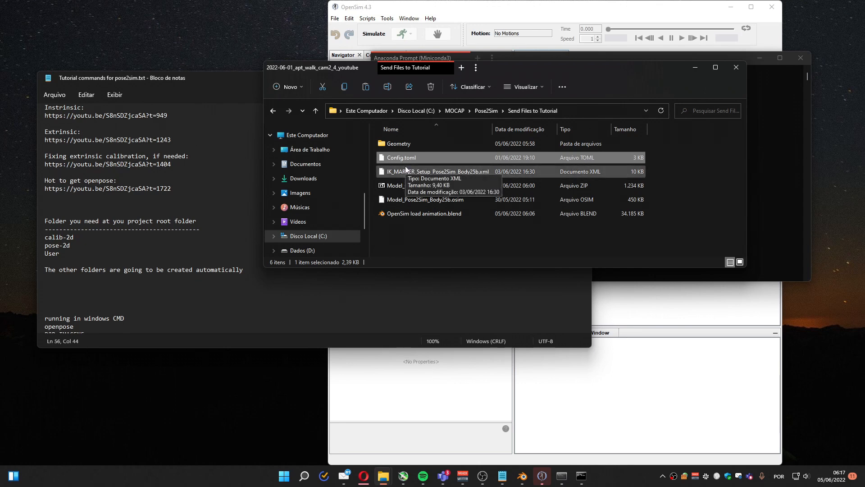
click(313, 68)
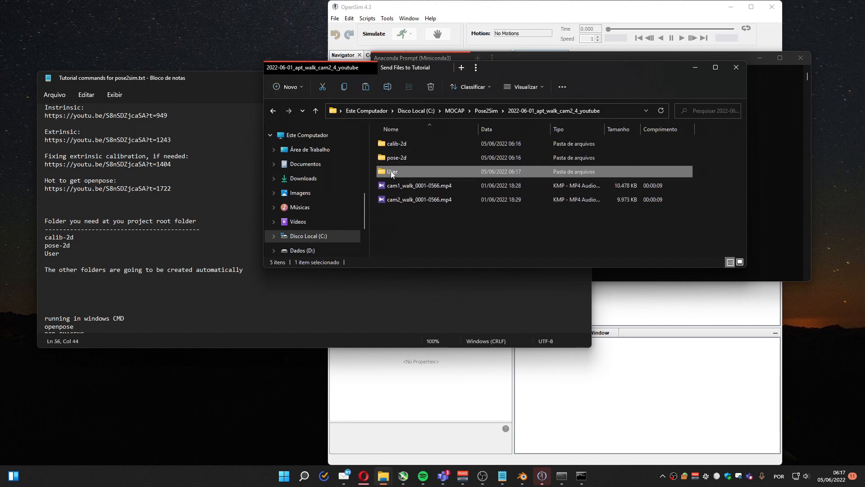
double_click(392, 171)
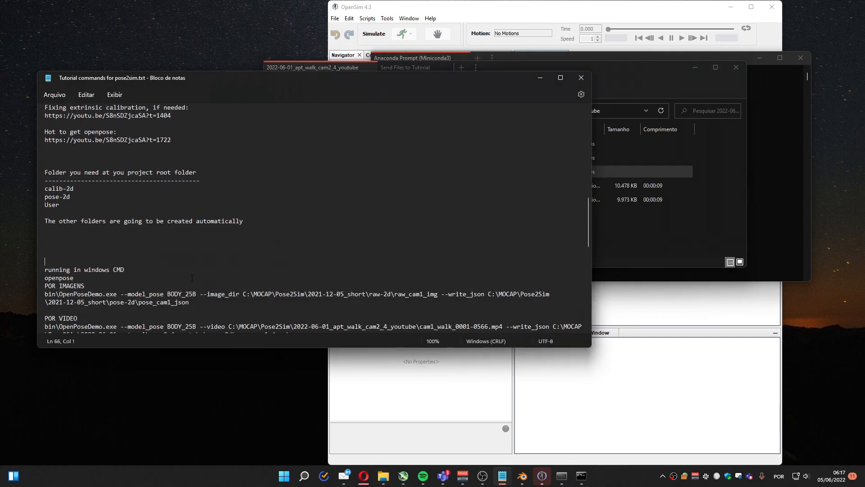
- In Command Prompt, change to D:\Blender\openpose\Flir3dGPU_1.6.0 with successive cd commands
double_click(60, 277)
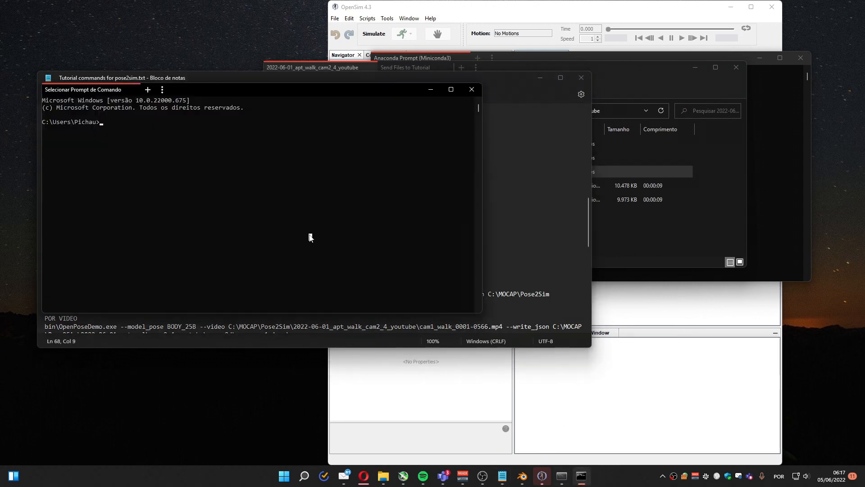
text(d:)
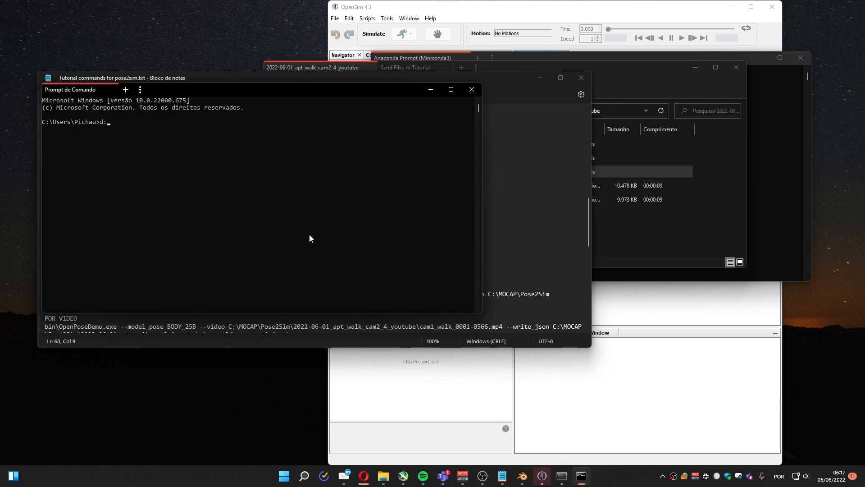
text(cd Blender)
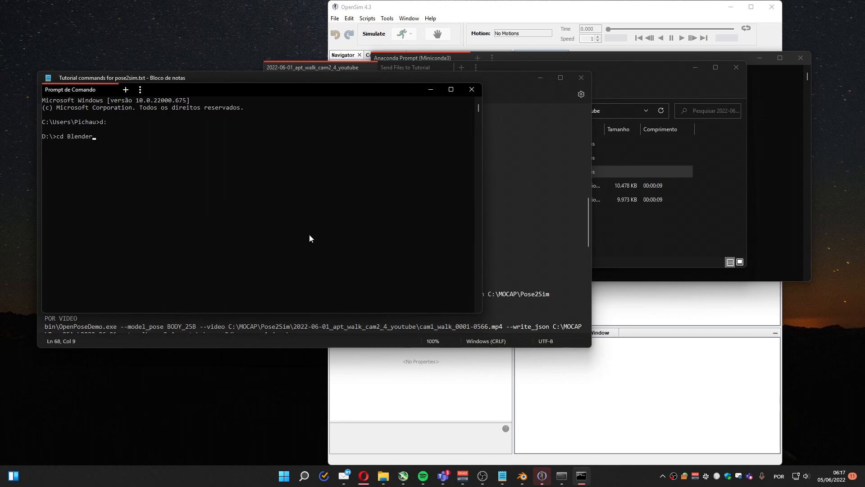
text(cd open)
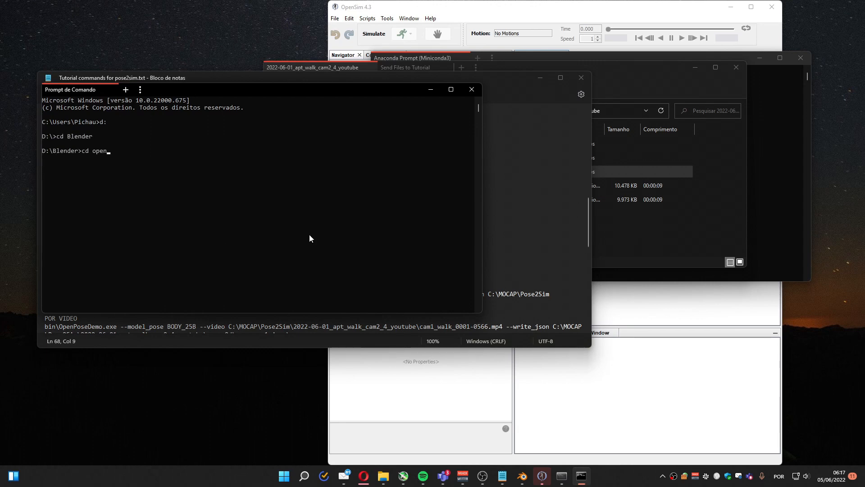
key(Enter)
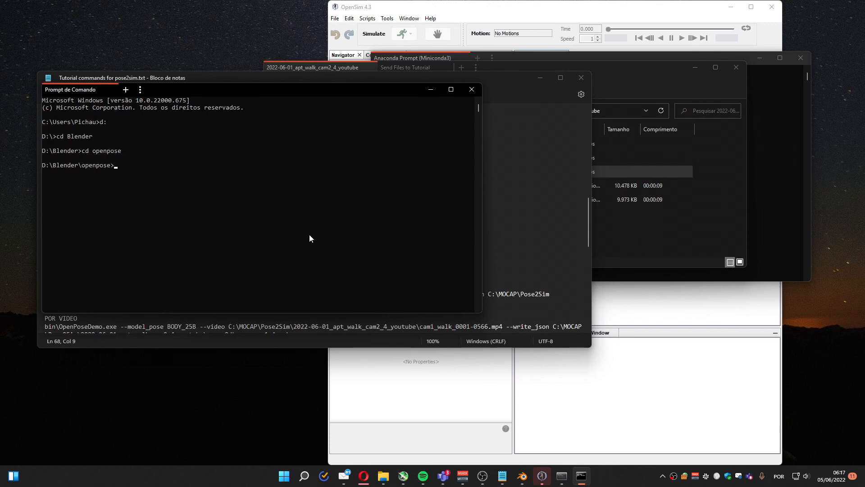
text(cd Flir3dGPU_1.6.0)
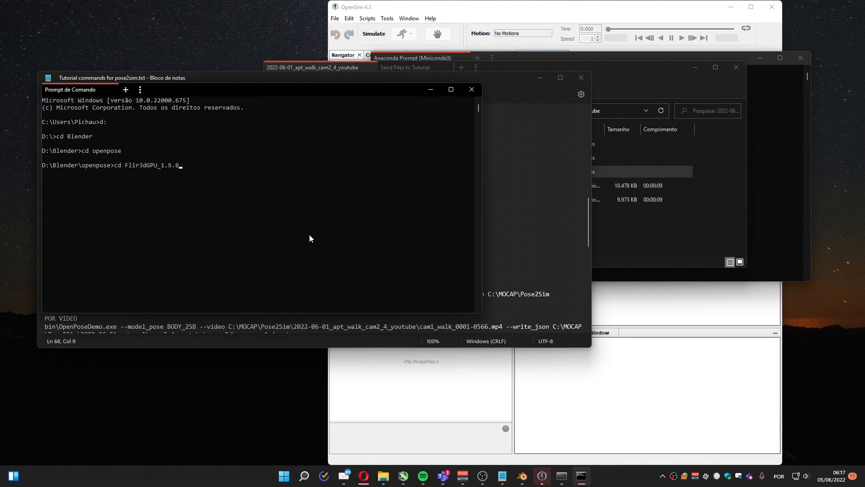
key(Enter)
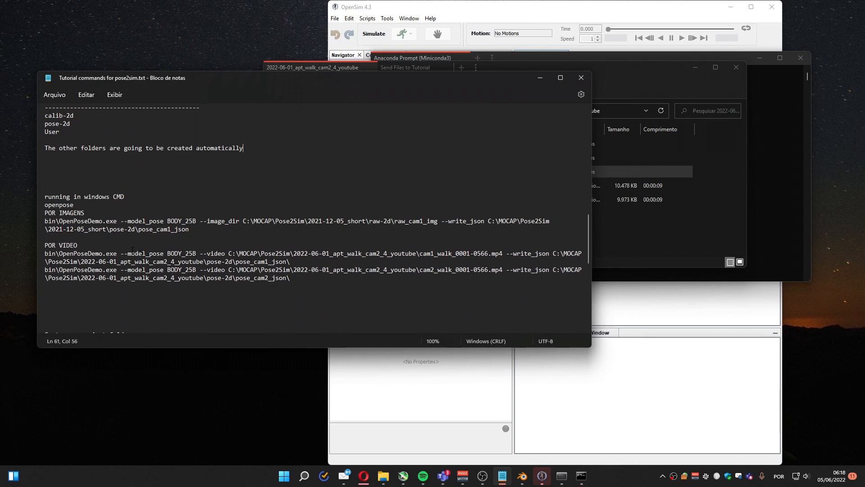
- Select the first camera's bin\OpenPoseDemo.exe --video command line in the tutorial notes
drag(45, 253, 290, 262)
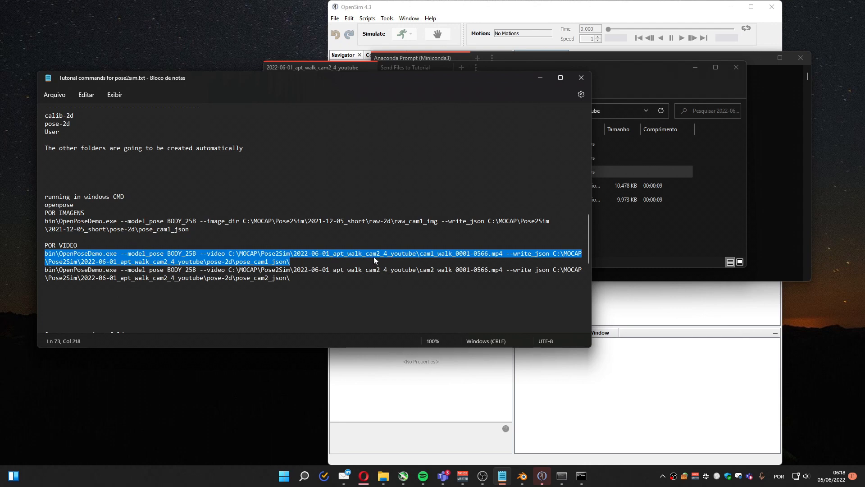
mouse_move(469, 255)
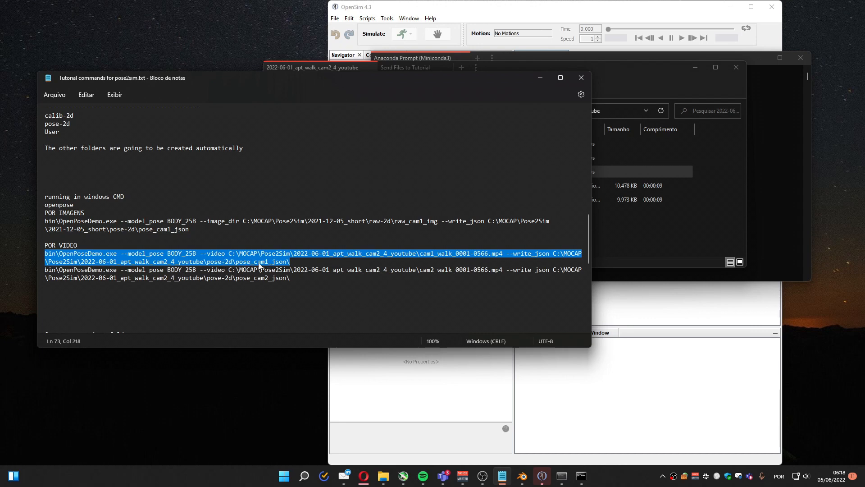
mouse_move(264, 268)
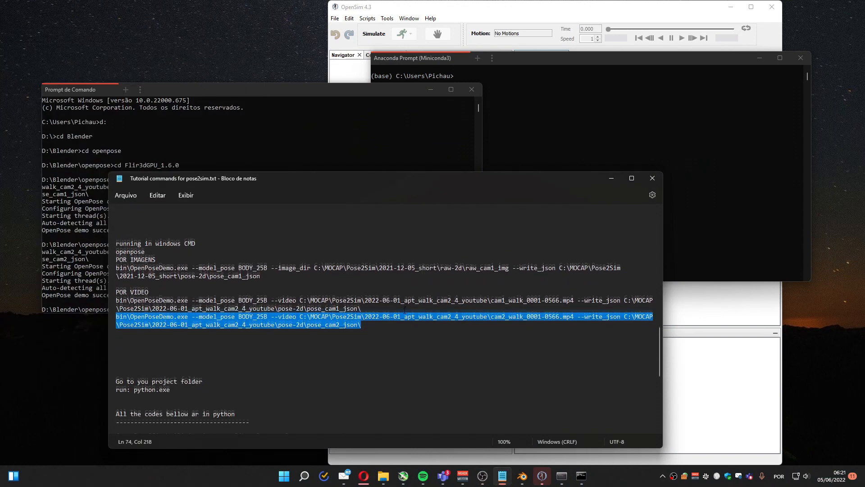
- In Anaconda Prompt, cd to the Pose2Sim 2022-06-01_apt_walk_cam2_4 project folder and start Python
scroll(down, 3)
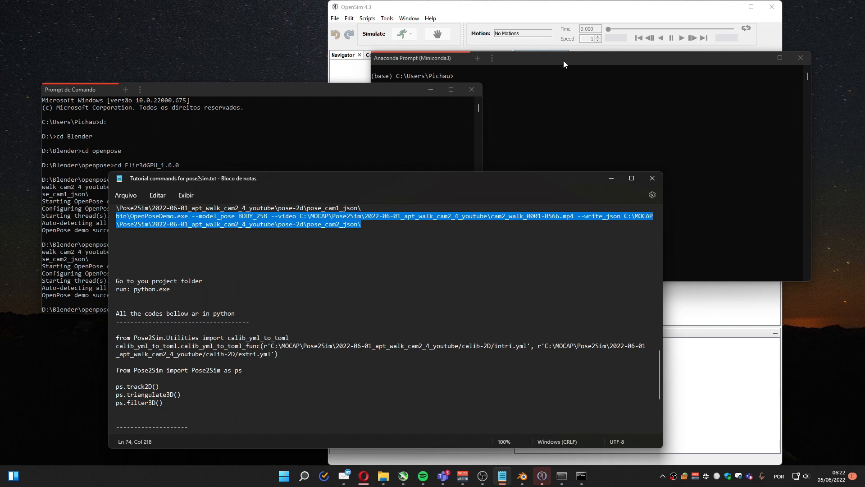
click(562, 58)
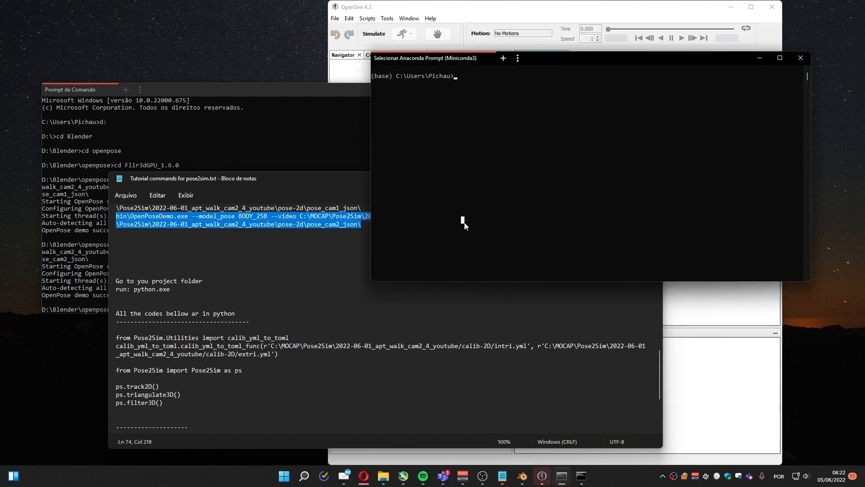
text(cd)
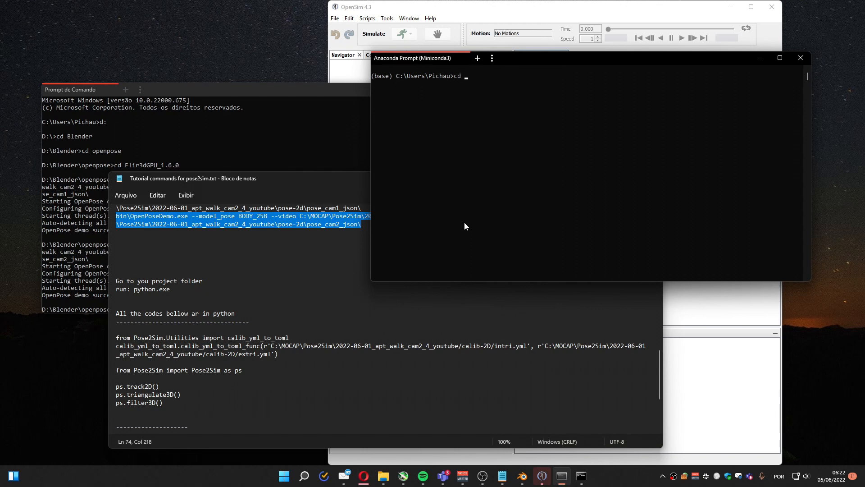
text(/)
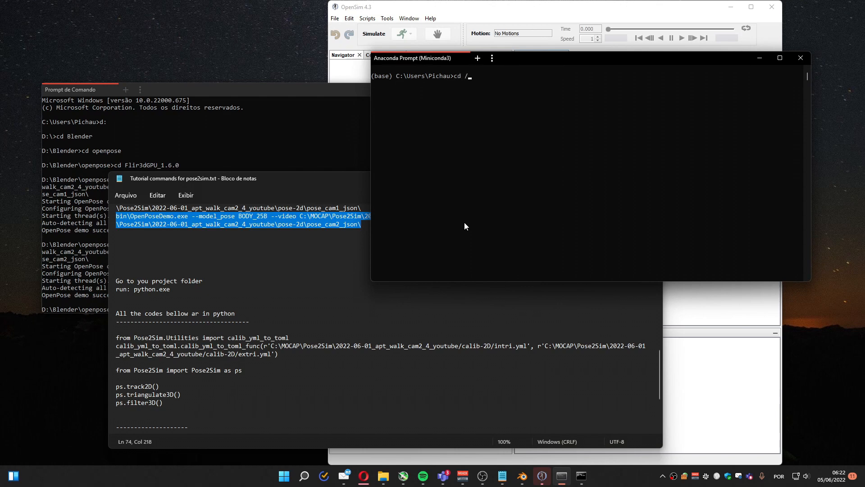
text(p)
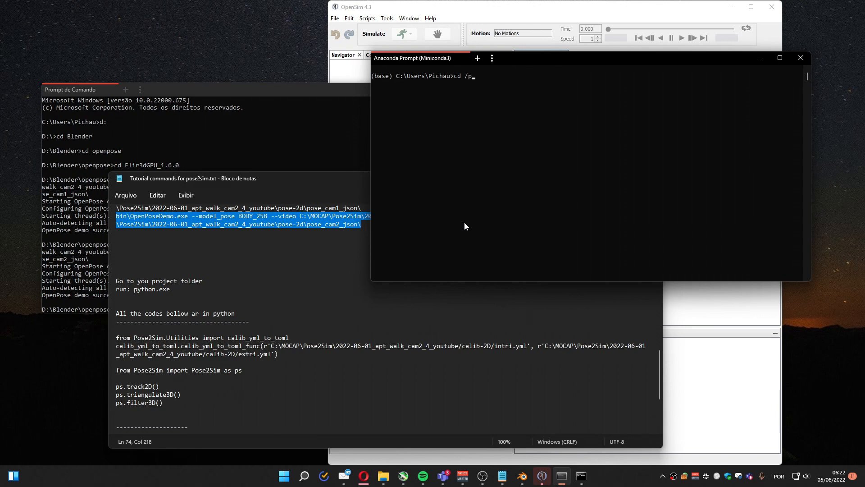
key(Backspace)
text(moca)
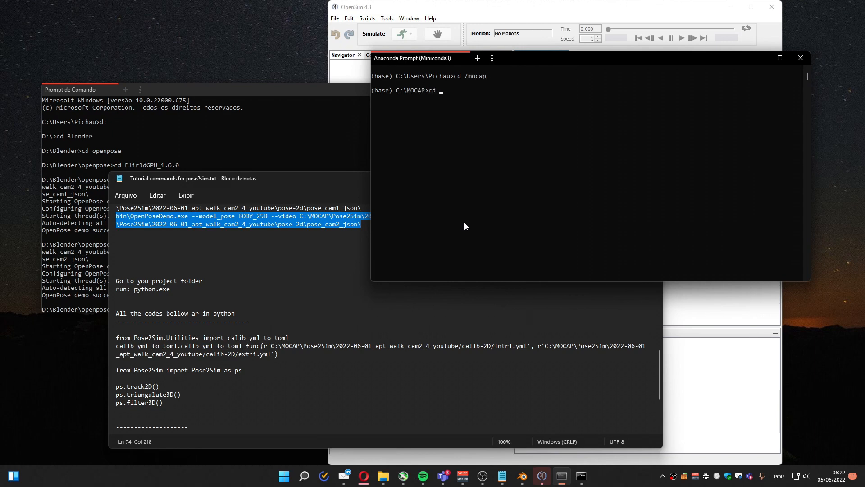
text(Pose2Sim)
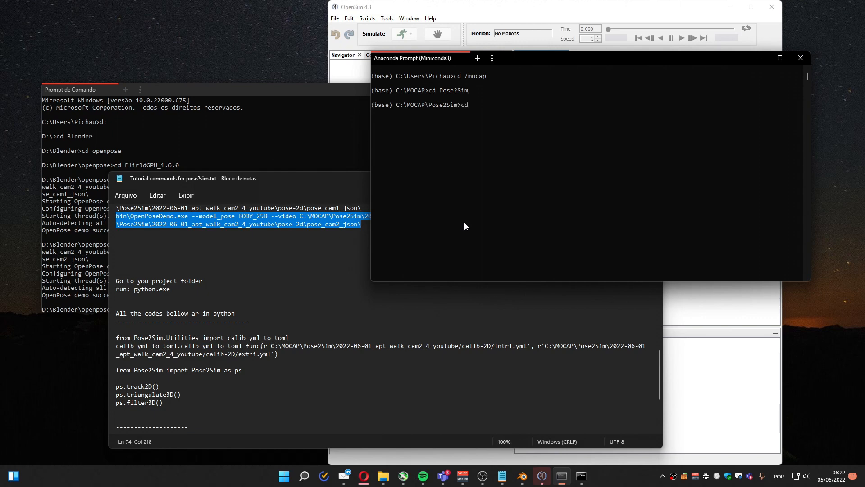
text(2022-06-01_apt_walk_cam2_4_youtube)
text(dir)
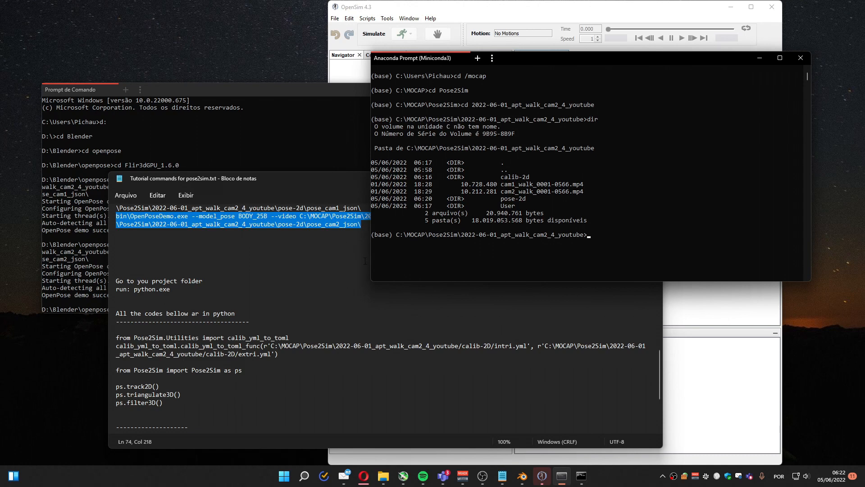
text(python)
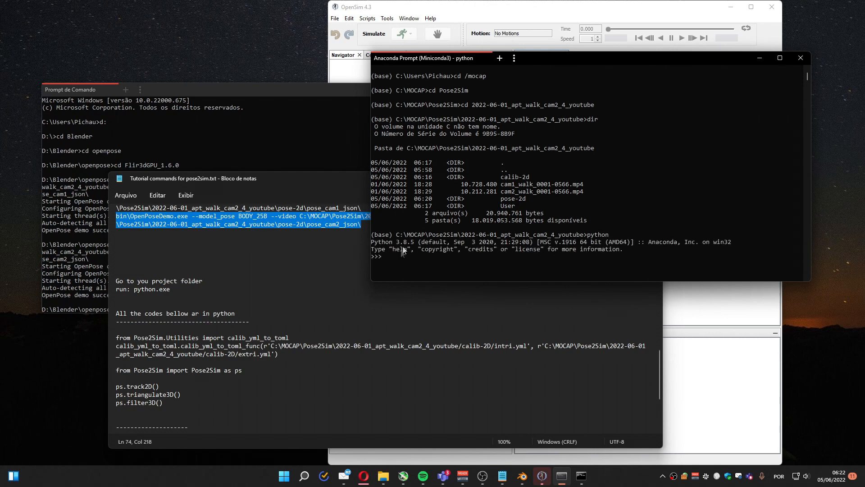
mouse_move(402, 253)
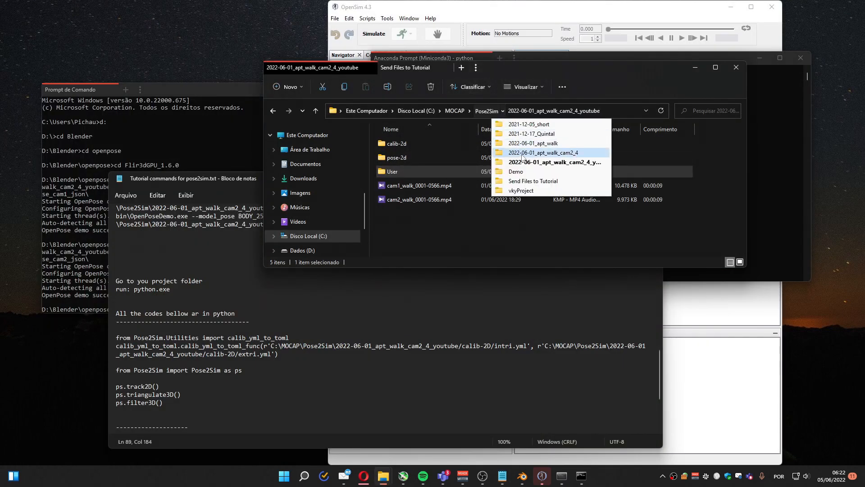
- Browse the example's opensim folder, then open the project's calib-2d folder with extri.yml and intri.yml
click(543, 153)
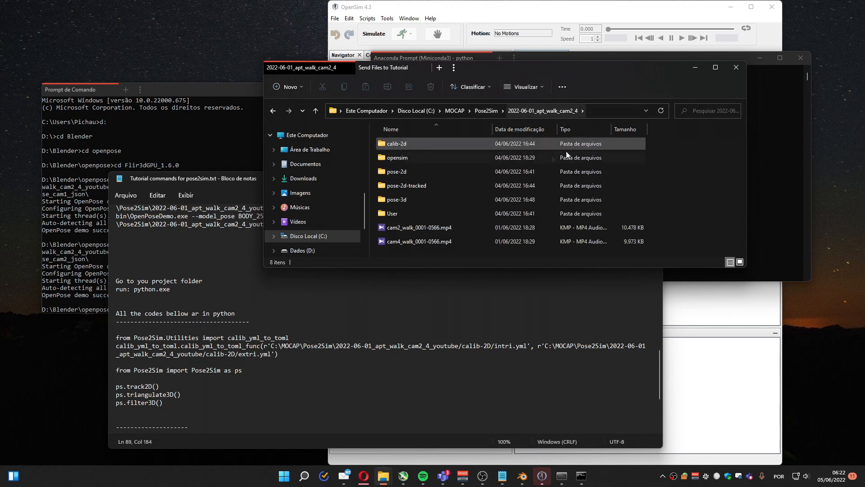
click(398, 157)
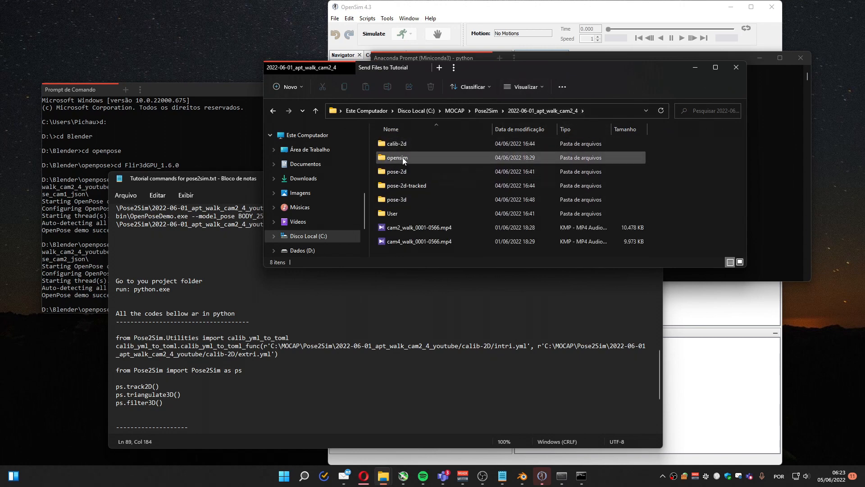
double_click(395, 144)
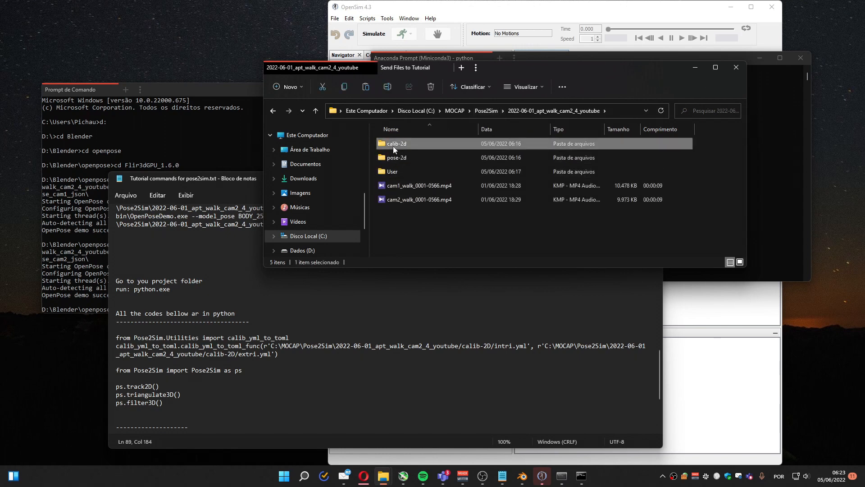
double_click(396, 144)
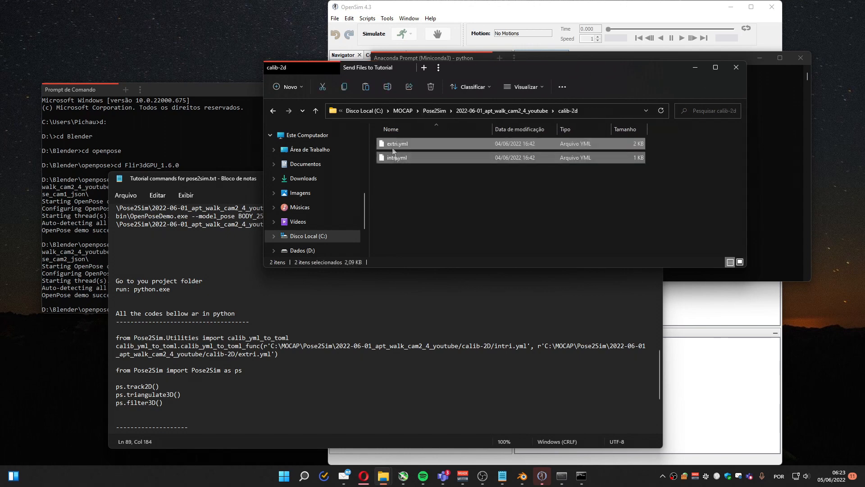
click(397, 157)
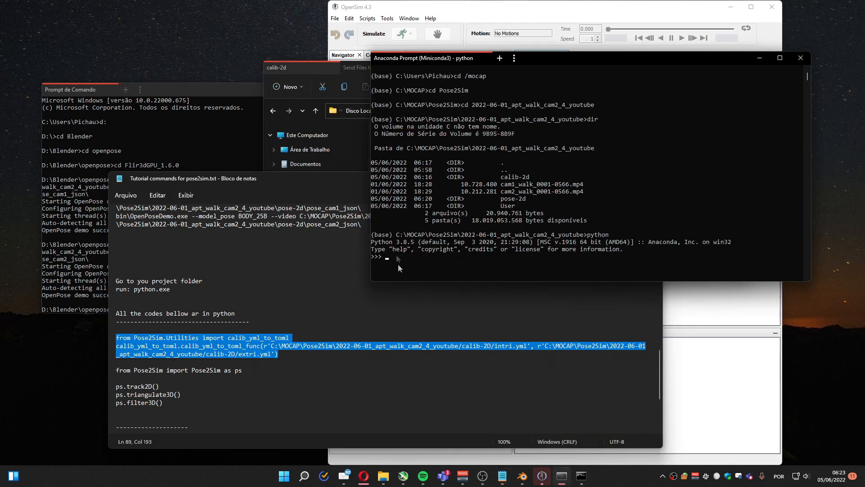
mouse_move(416, 254)
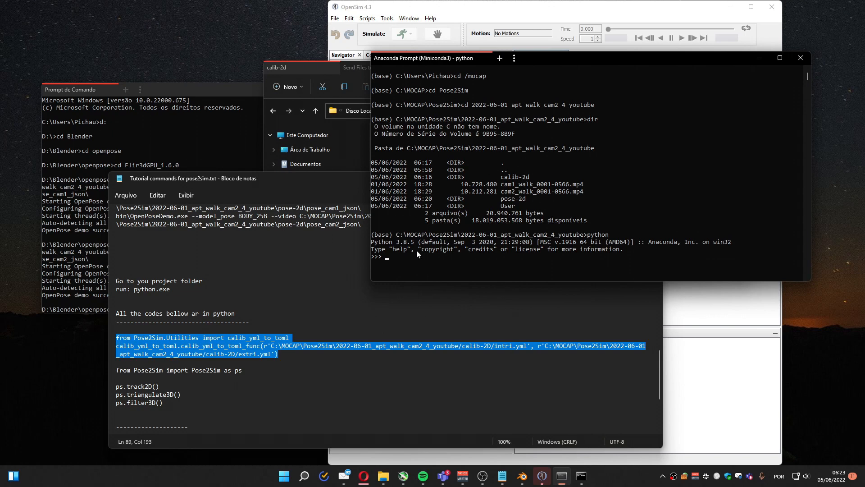
mouse_move(426, 249)
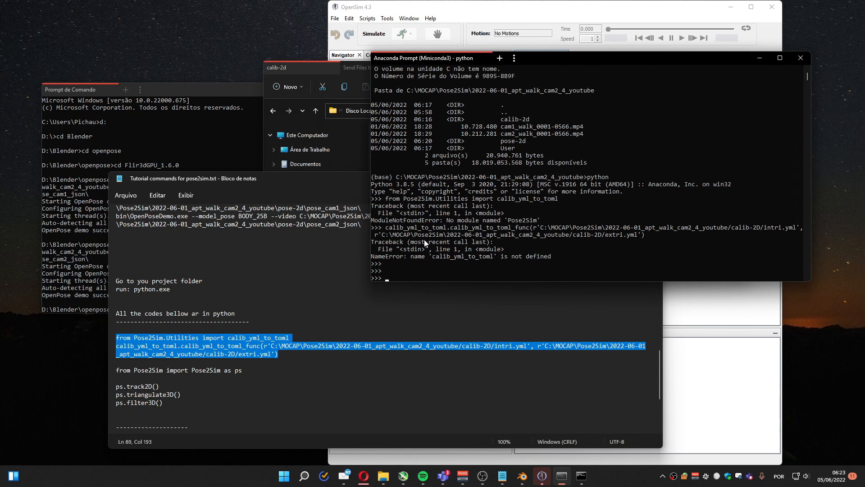
- Quit Python after the calib_yml_to_toml module error and begin a conda activate command
text(quit())
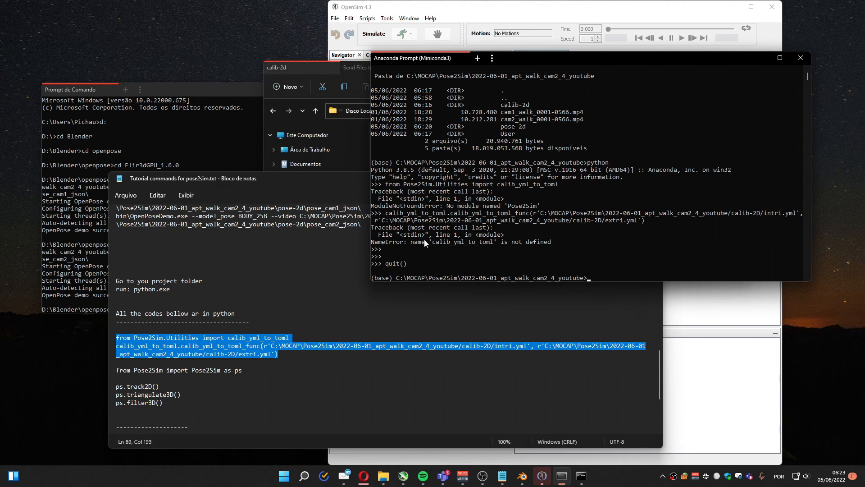
text(conda activate)
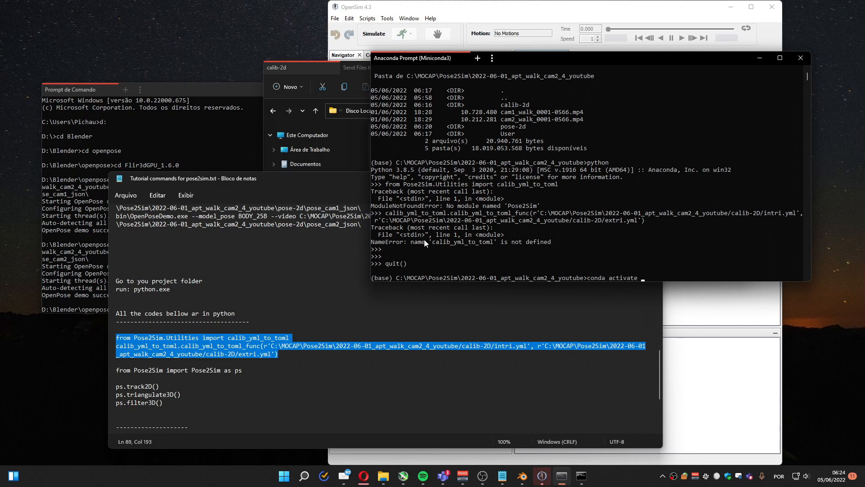
- Activate the pose2sim environment, start Python and import calib_yml_to_toml from Pose2Sim.Utilities
text(pose2sim)
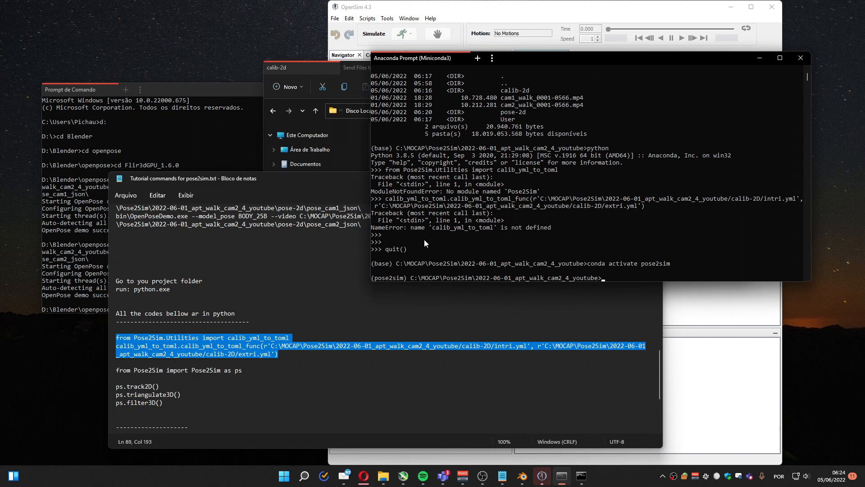
text(python)
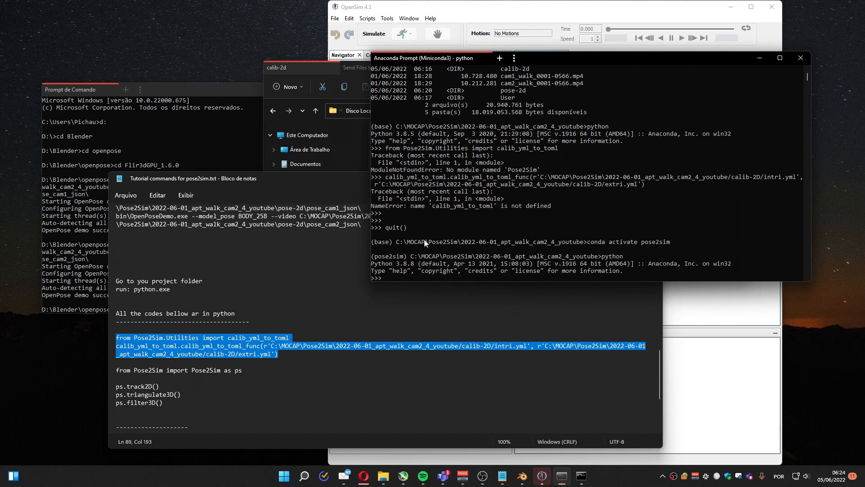
text(from Pose2Sim.Utilities import calib_yml_to_toml)
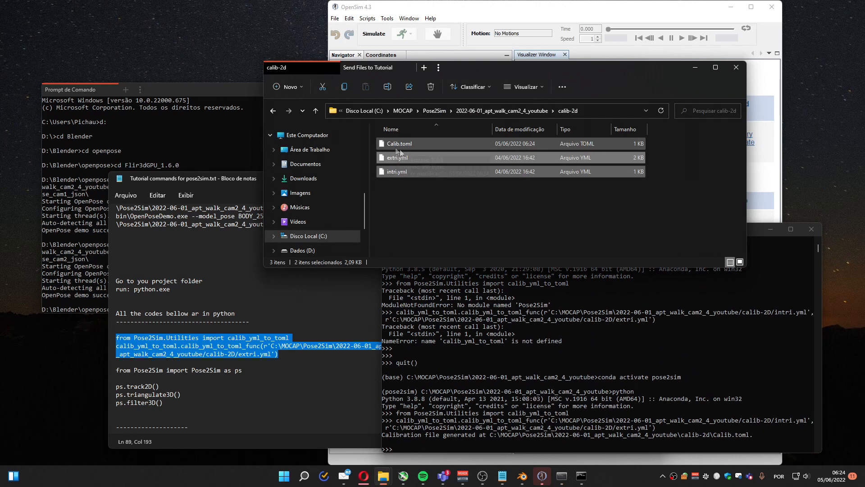
mouse_move(403, 147)
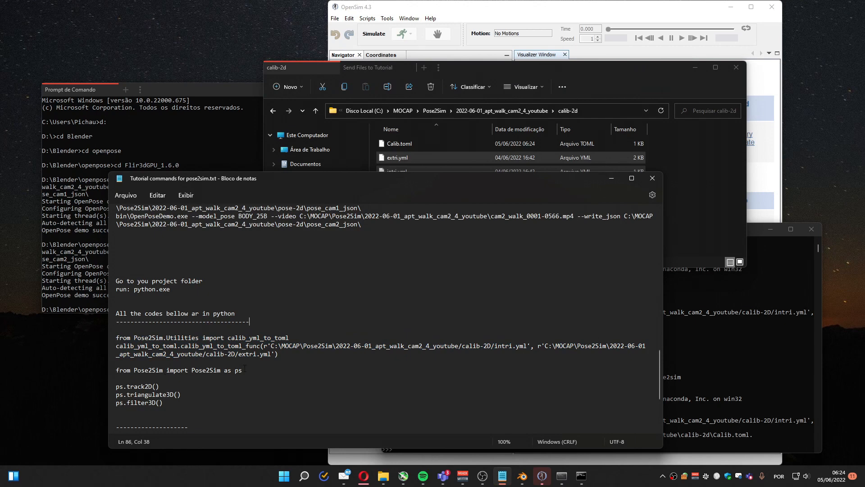
- Import Pose2Sim as ps in the Python session
triple_click(178, 370)
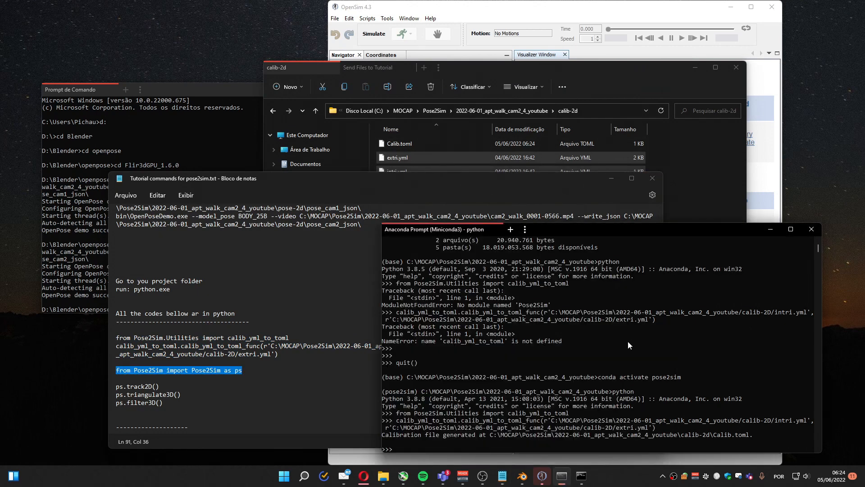
text(from Pose2Sim import Pose2Sim as ps)
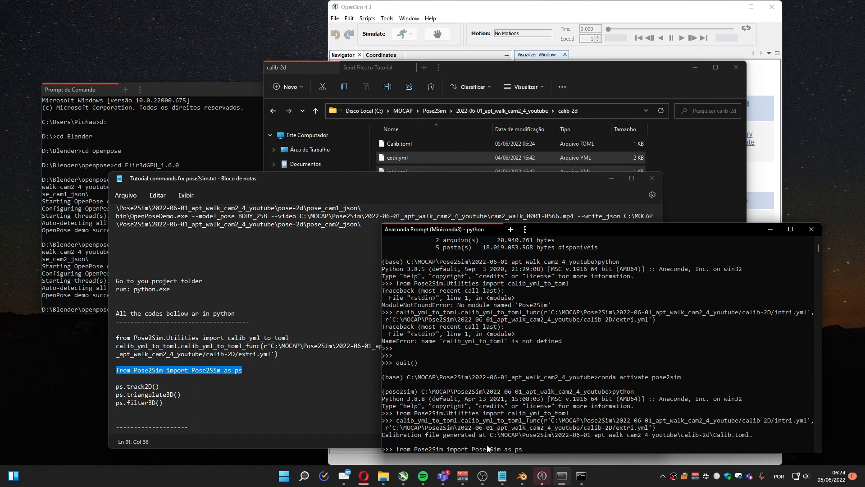
key(enter)
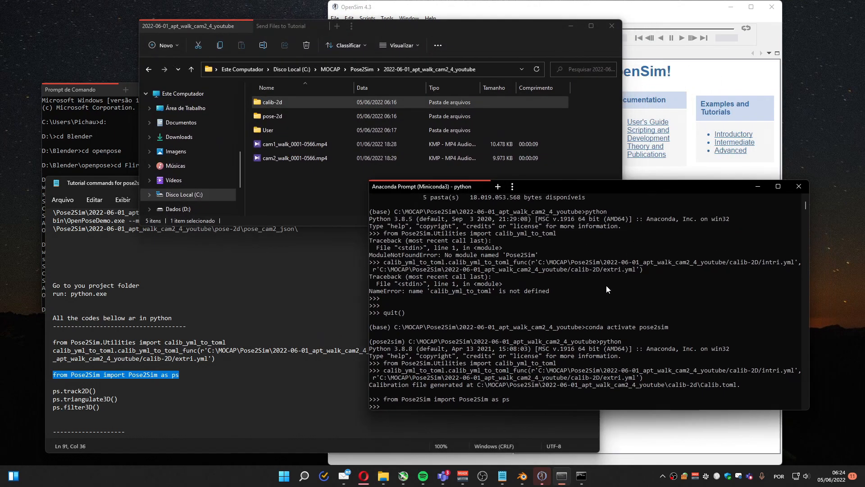
- Run ps.track2D() and ps.triangulate3D() to produce the 3D marker TRC file
text(ps.)
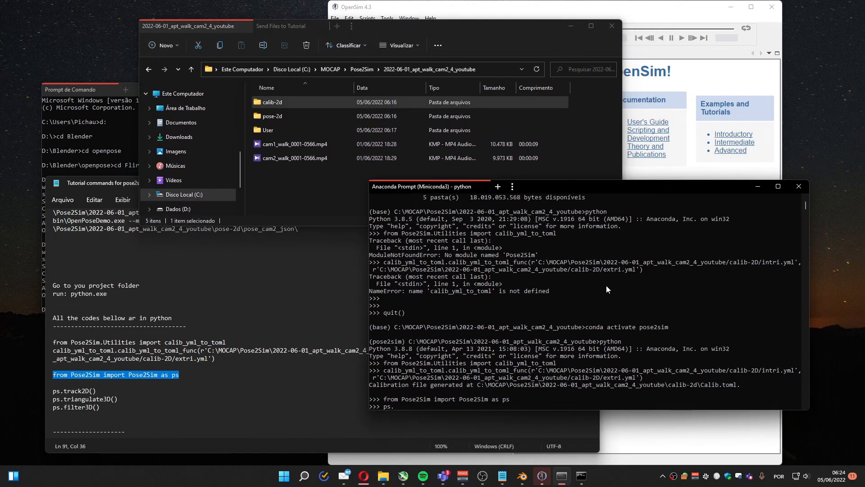
text(track2D()
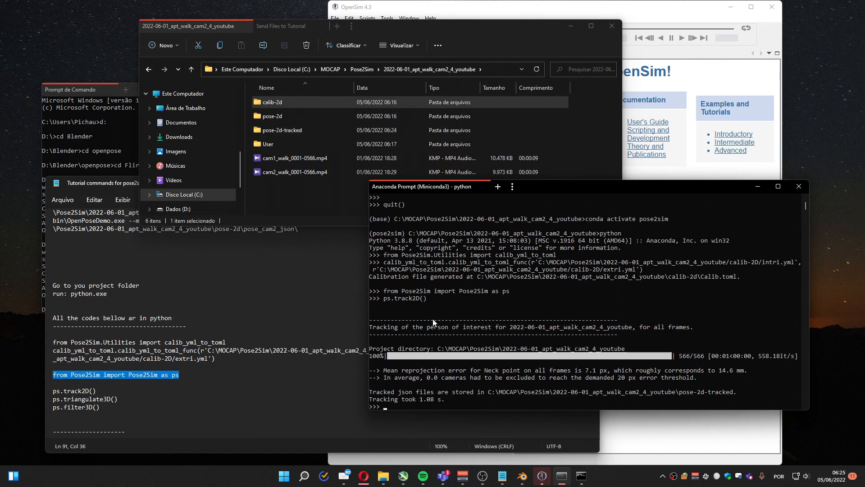
text(ps.tri)
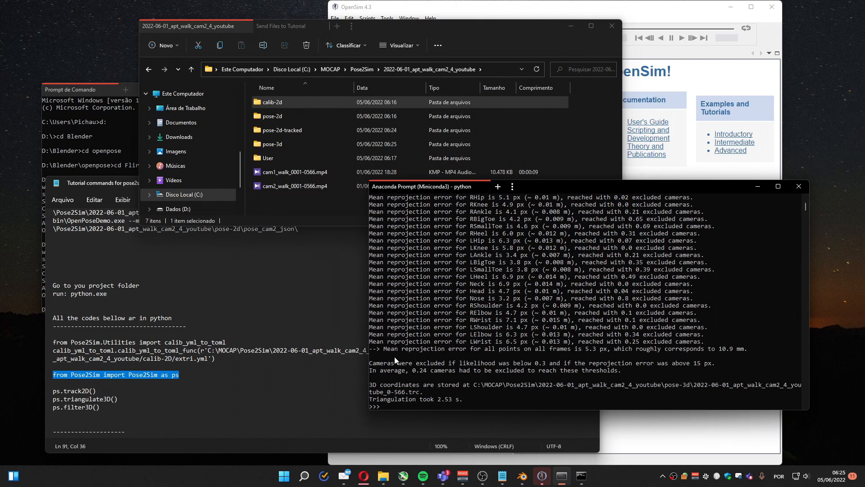
text(ps.filter)
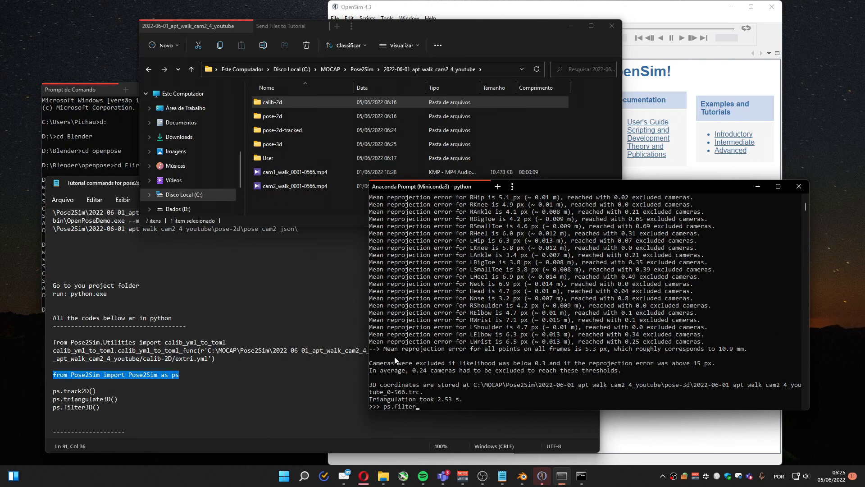
- Run ps.filter3D(), view the LBigToe, Neck and Head filtered curves, then close the plots
text(3D())
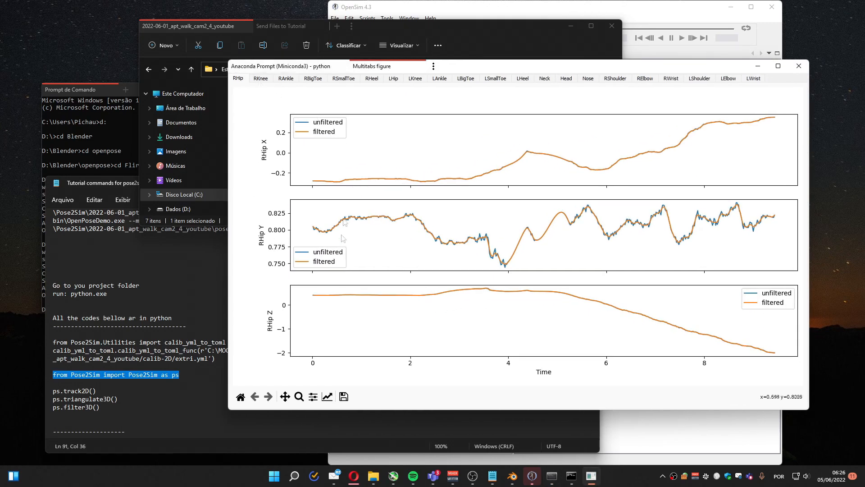
mouse_move(751, 305)
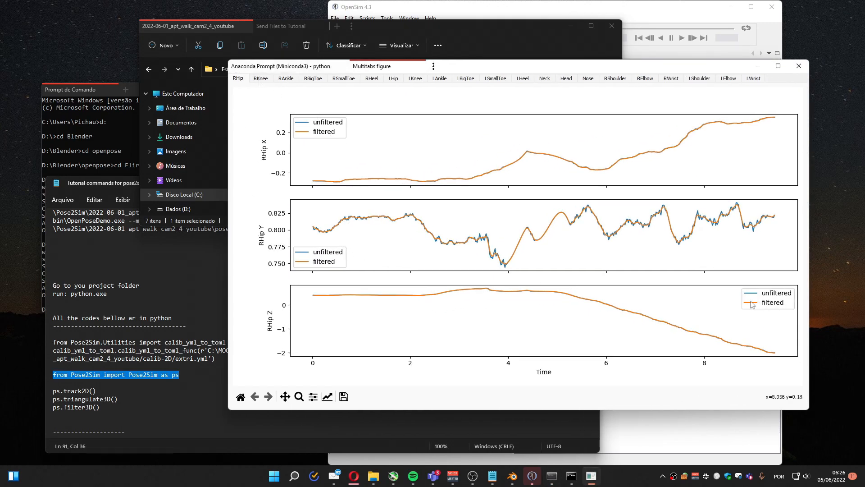
mouse_move(498, 249)
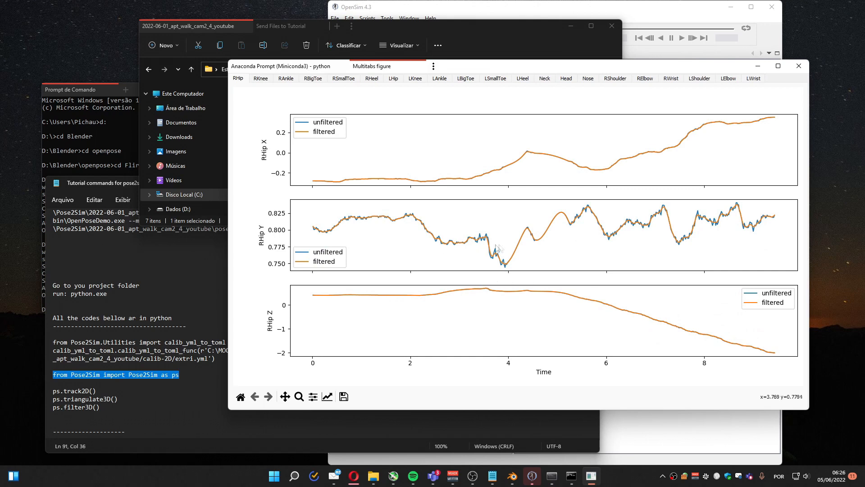
mouse_move(673, 249)
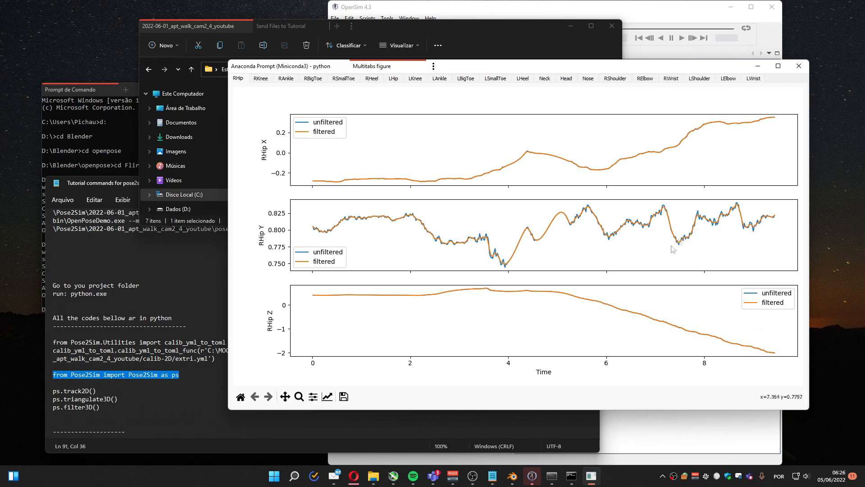
mouse_move(560, 233)
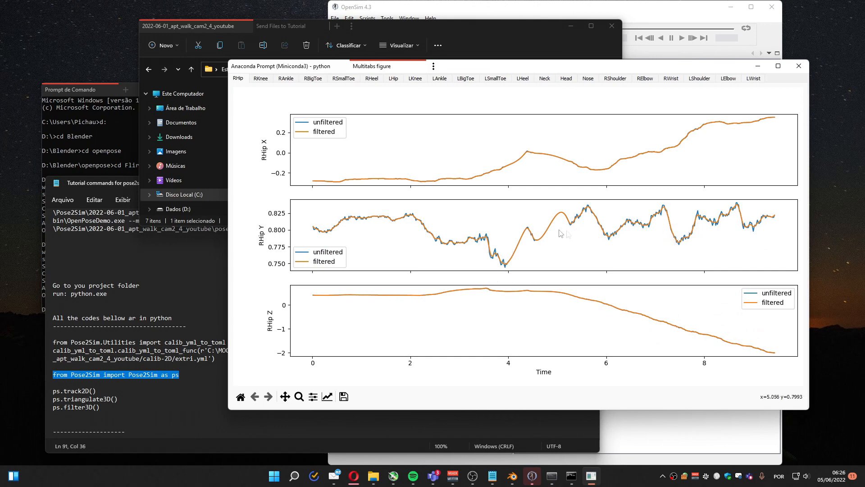
click(464, 78)
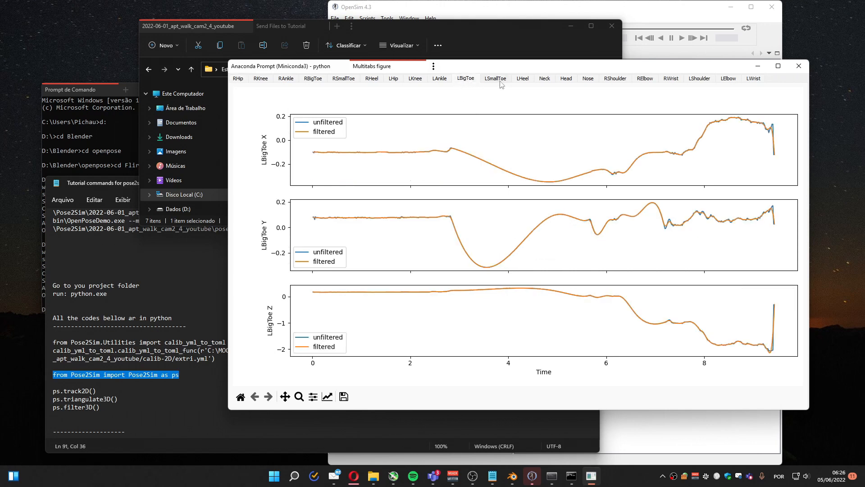
click(544, 78)
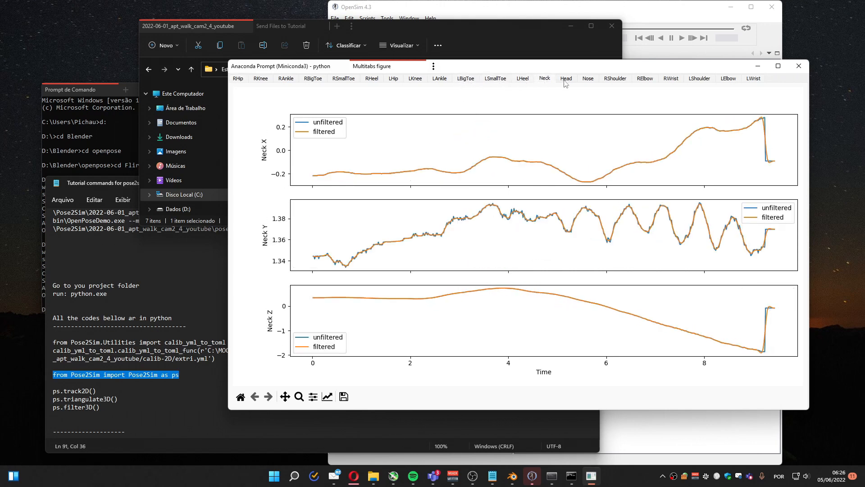
click(566, 78)
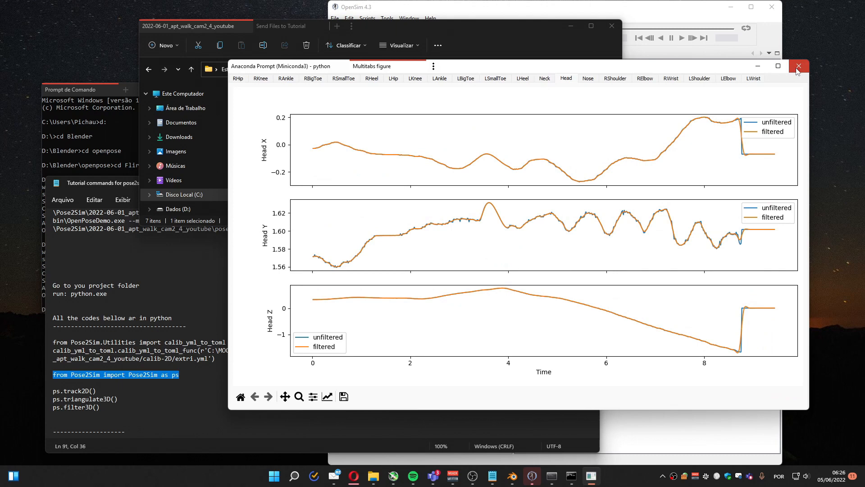
click(798, 67)
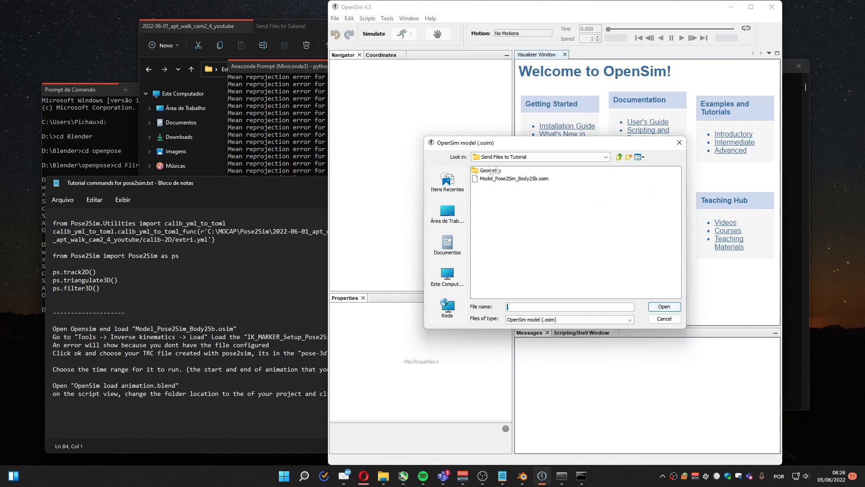
mouse_move(497, 184)
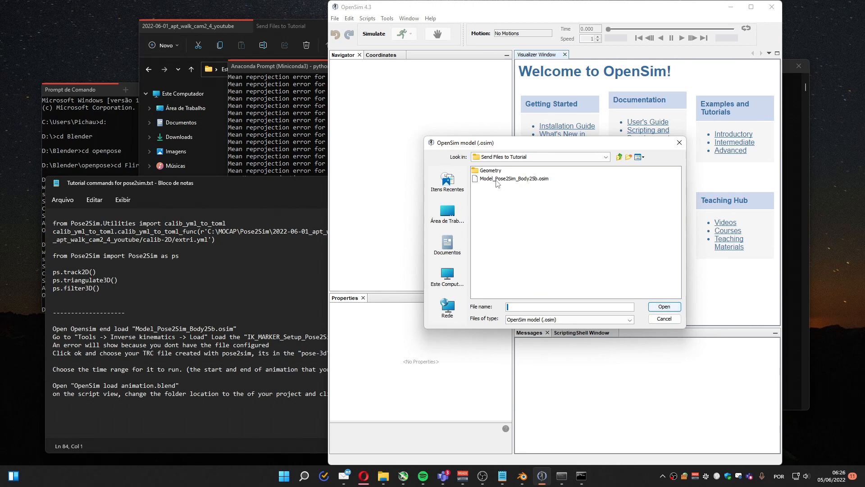
mouse_move(490, 184)
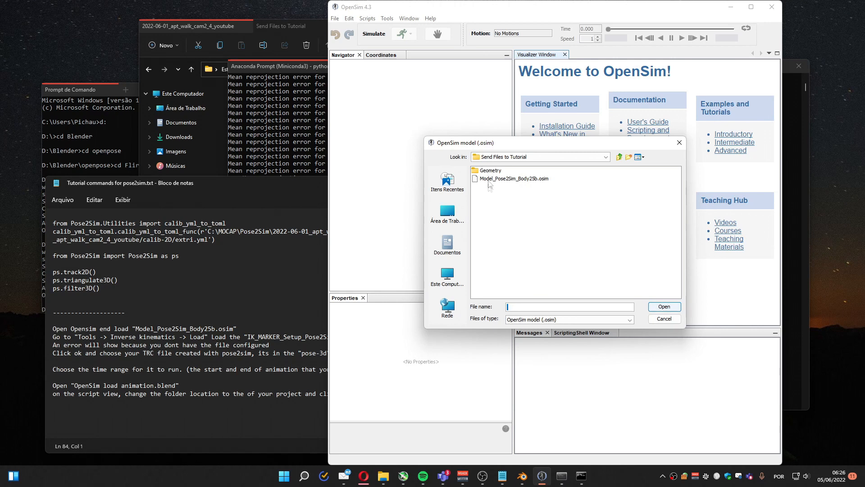
mouse_move(492, 186)
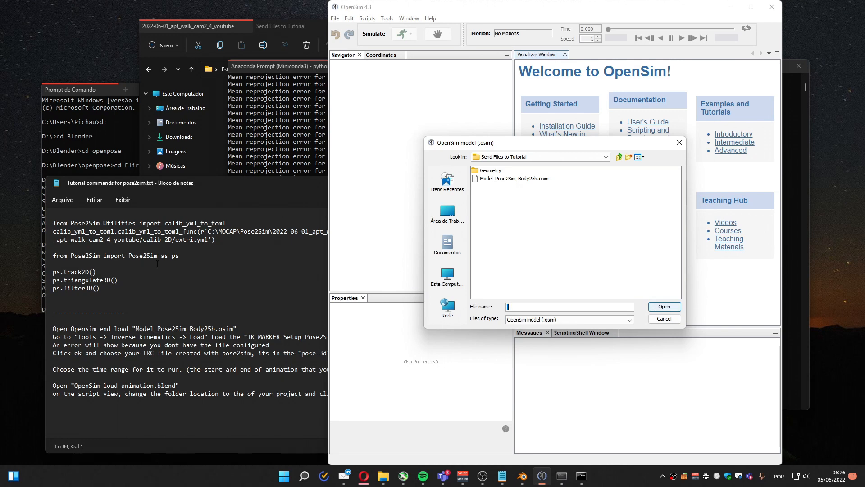
mouse_move(505, 194)
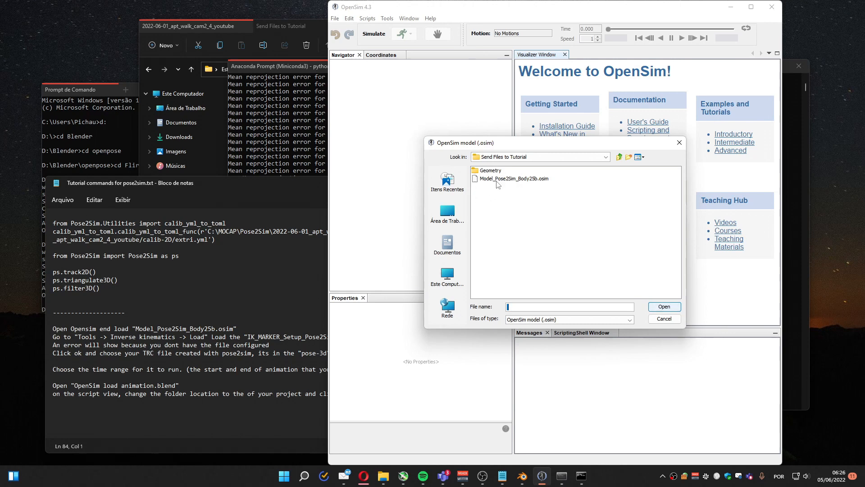
- Load Model_Pose2Sim_Body25b.osim so the Pose2Sim skeleton appears in the visualizer
click(664, 318)
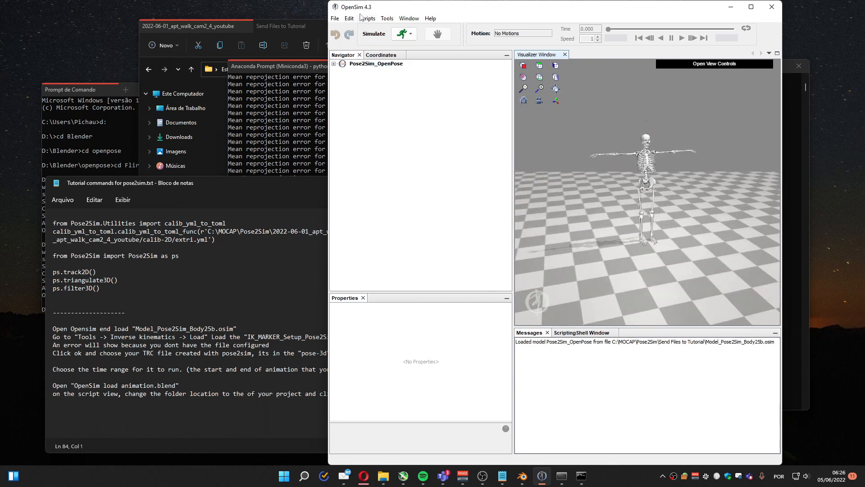
- Start the Inverse Kinematics tool from the Tools menu
click(386, 18)
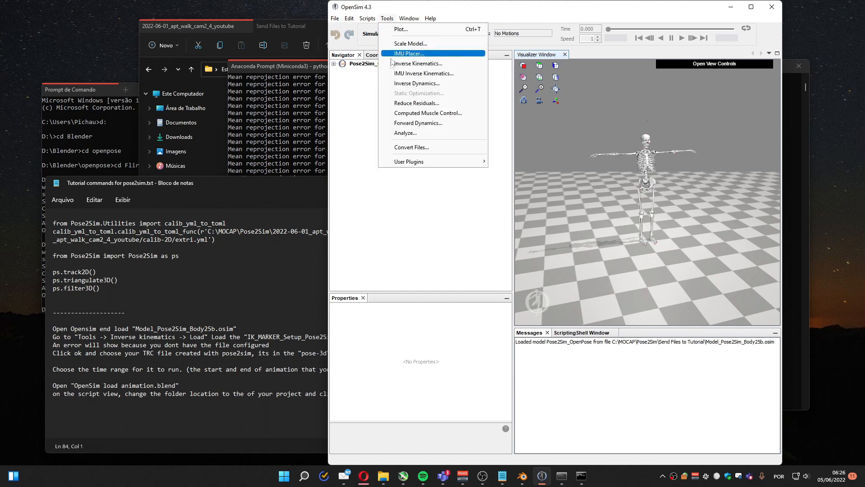
click(418, 63)
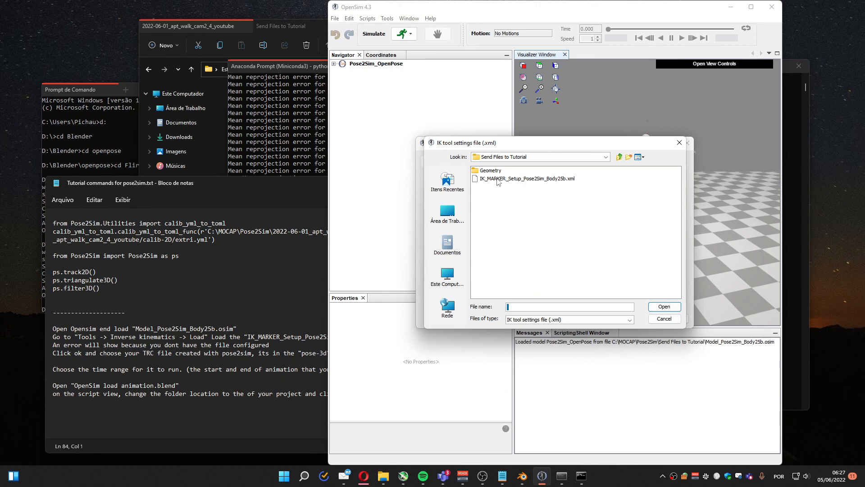
mouse_move(497, 183)
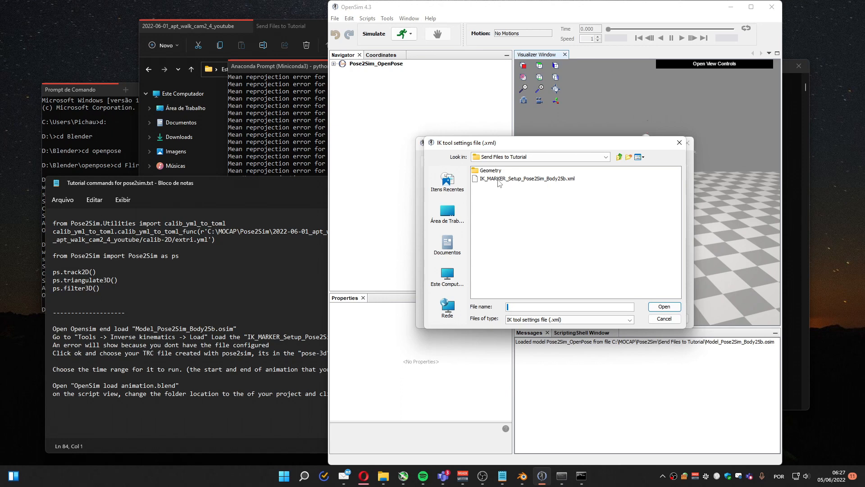
mouse_move(499, 182)
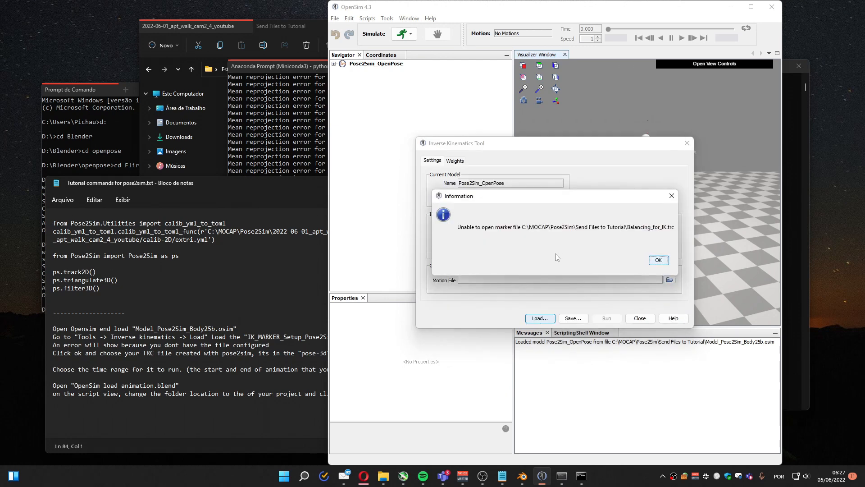
mouse_move(625, 232)
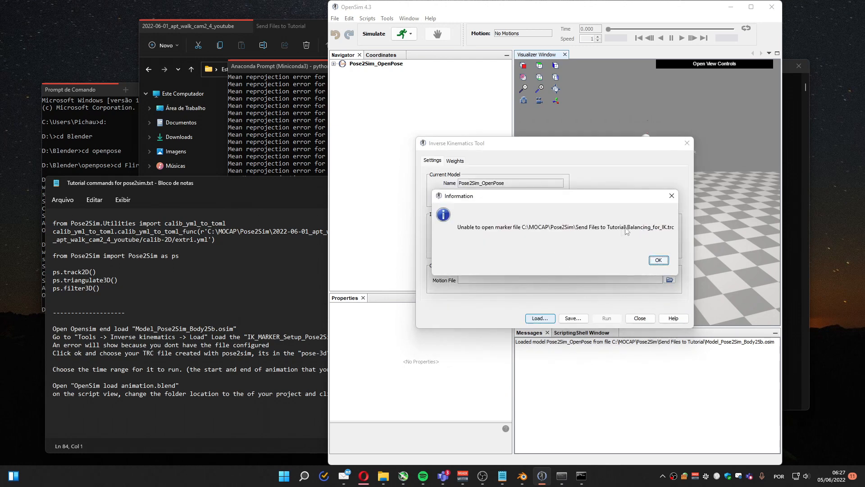
- Dismiss the missing-marker warning and load 2022-06-01_apt_walk_cam2_4_youtube_filt_0-566.trc from pose-3d as trial marker data
click(658, 260)
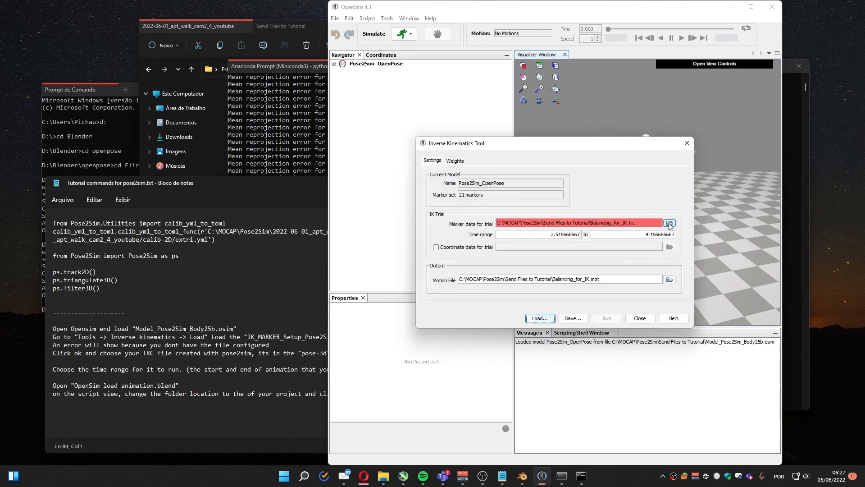
click(670, 223)
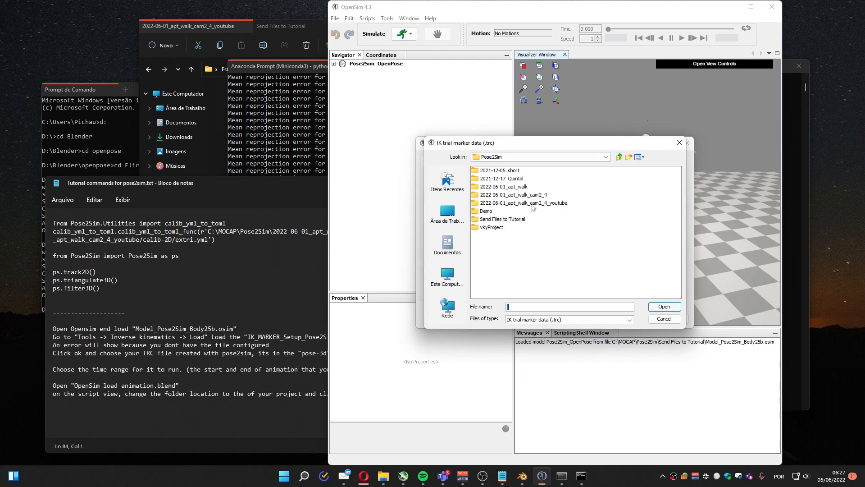
double_click(523, 203)
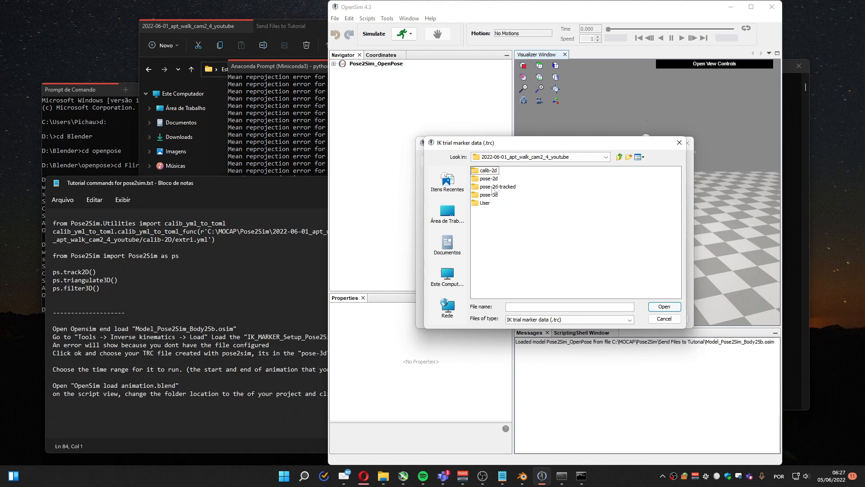
click(487, 194)
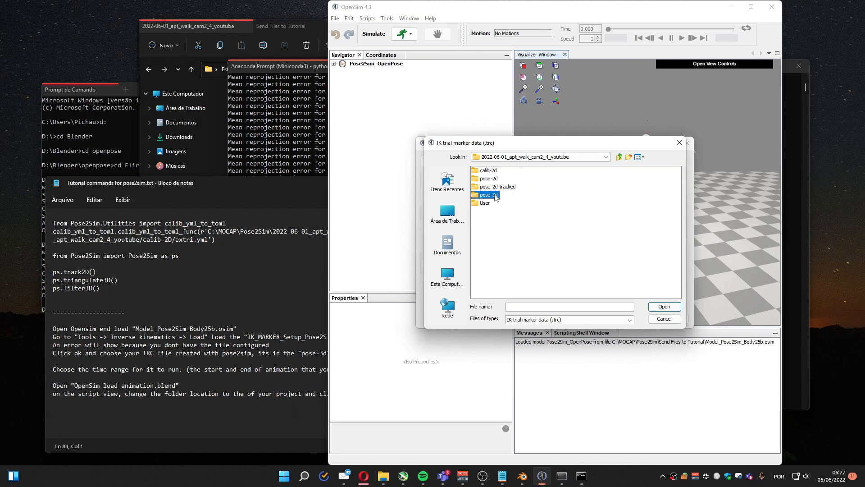
double_click(487, 194)
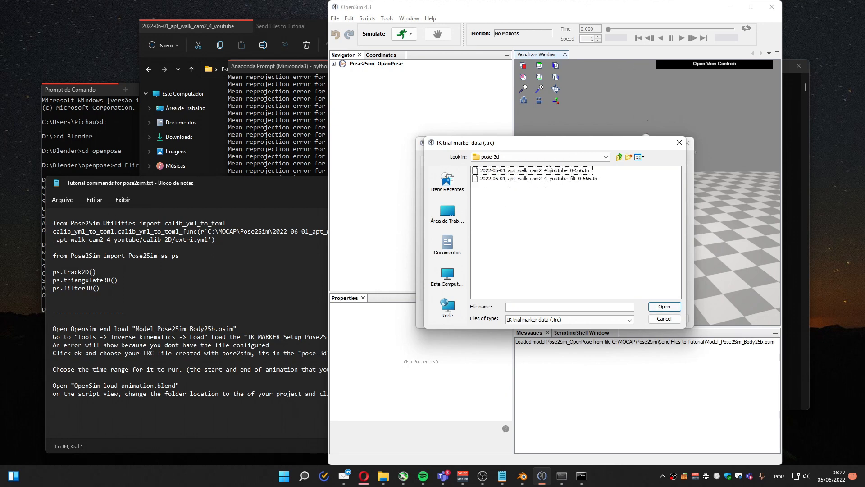
click(538, 178)
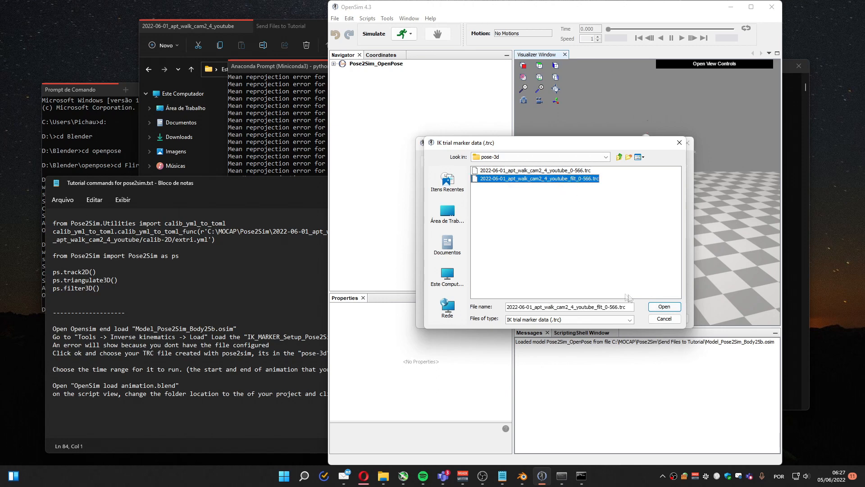
click(664, 307)
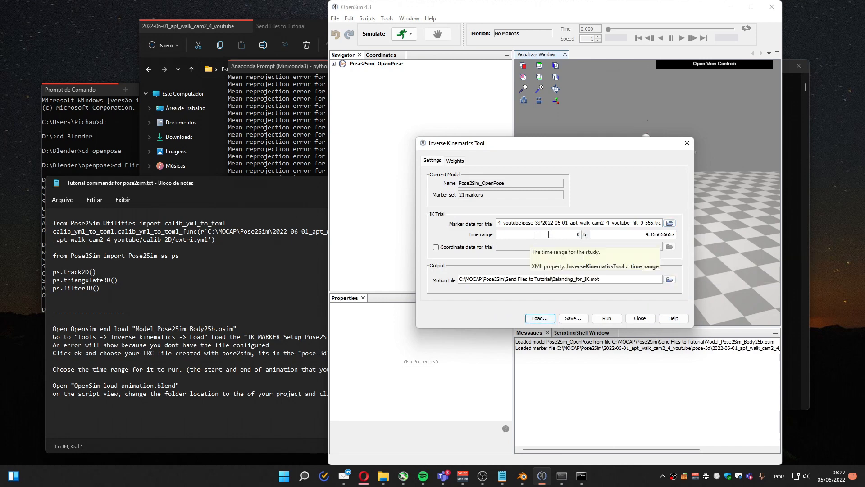
- Set IK start time 0.016666667 and save the output motion as export in the pose-3d folder
text(0.016666667)
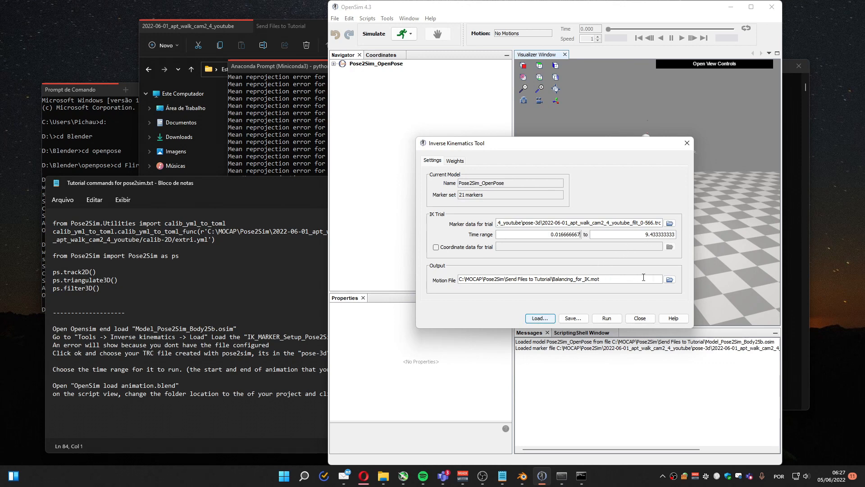
click(670, 278)
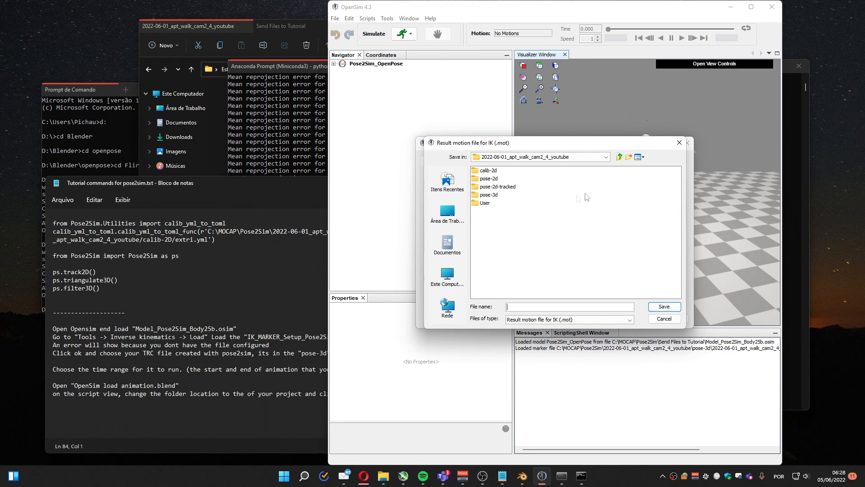
mouse_move(512, 238)
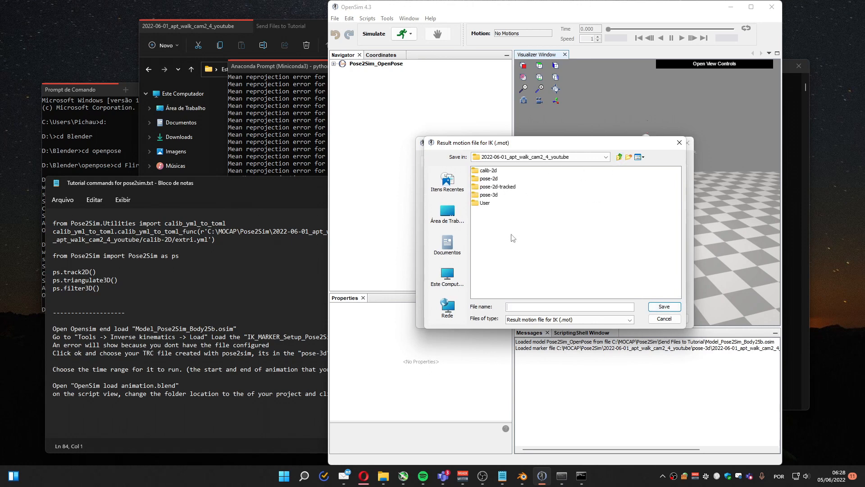
mouse_move(490, 197)
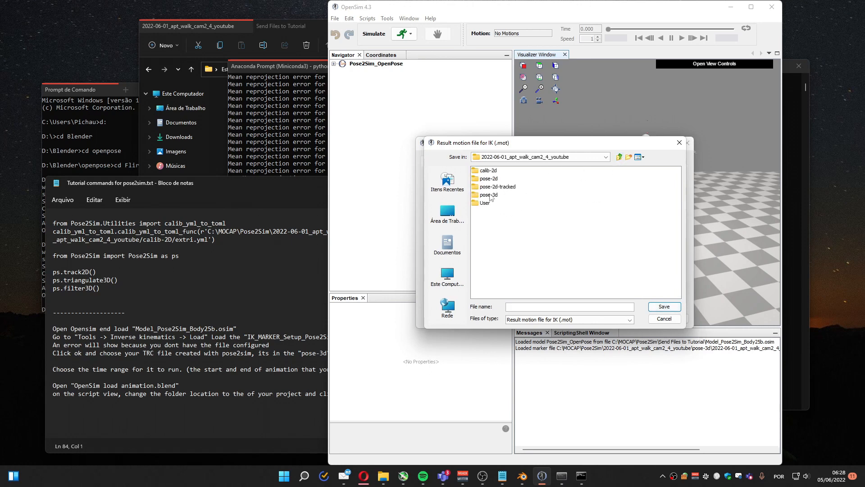
double_click(488, 194)
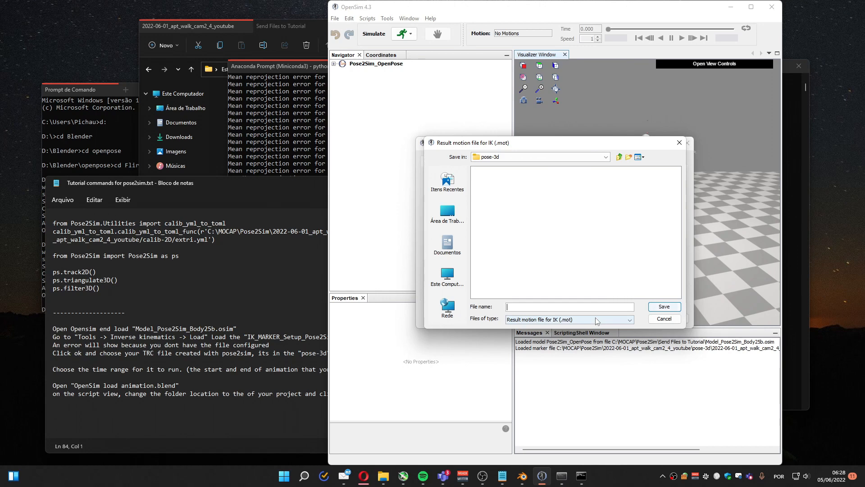
click(664, 306)
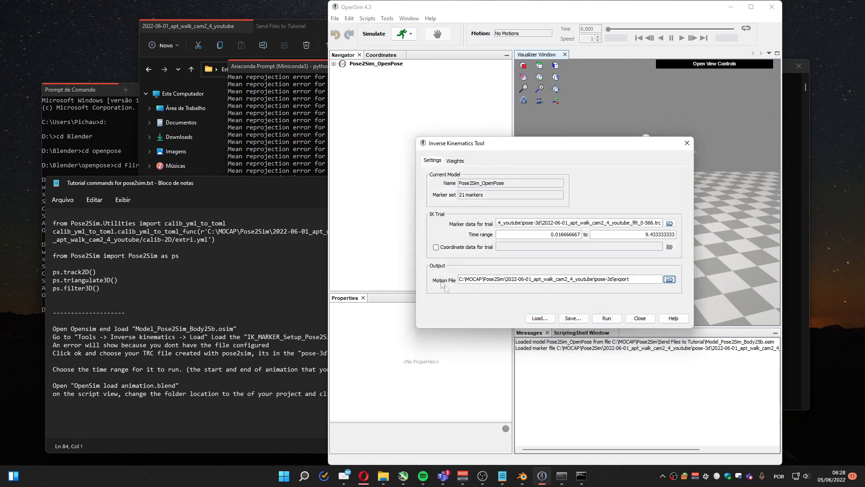
- Run inverse kinematics over all 566 frames to produce the IKResults motion
click(606, 318)
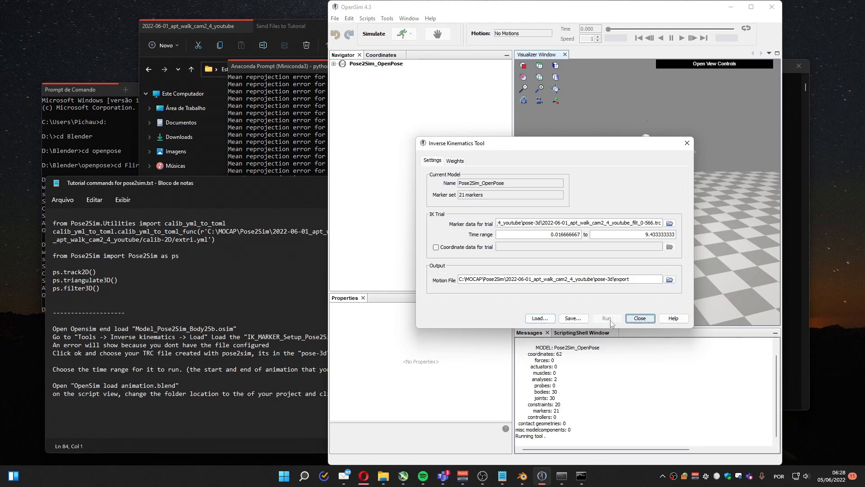
click(605, 318)
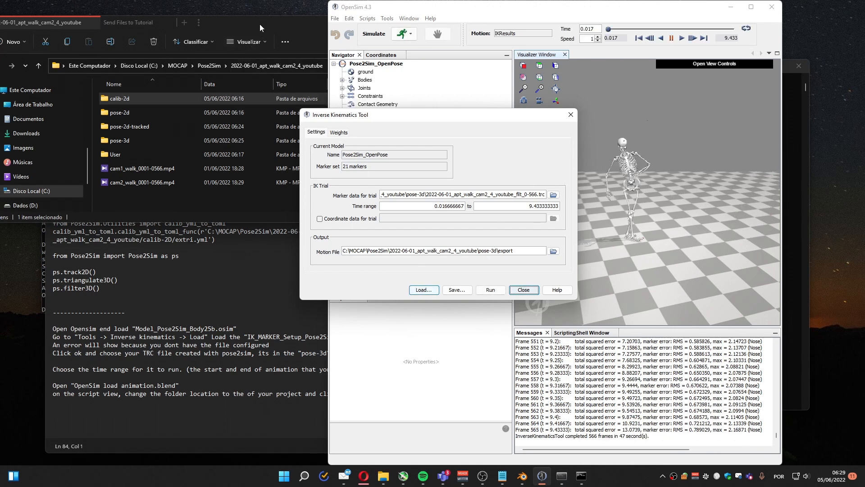
- Inspect the new _ik_marker_errors.sto and _ik_model_marker_locations.sto files, then close the IK tool
click(128, 22)
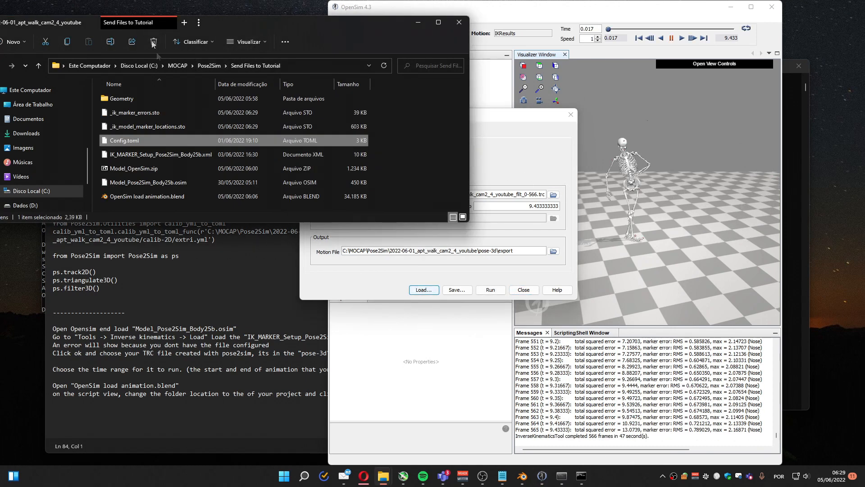
click(147, 126)
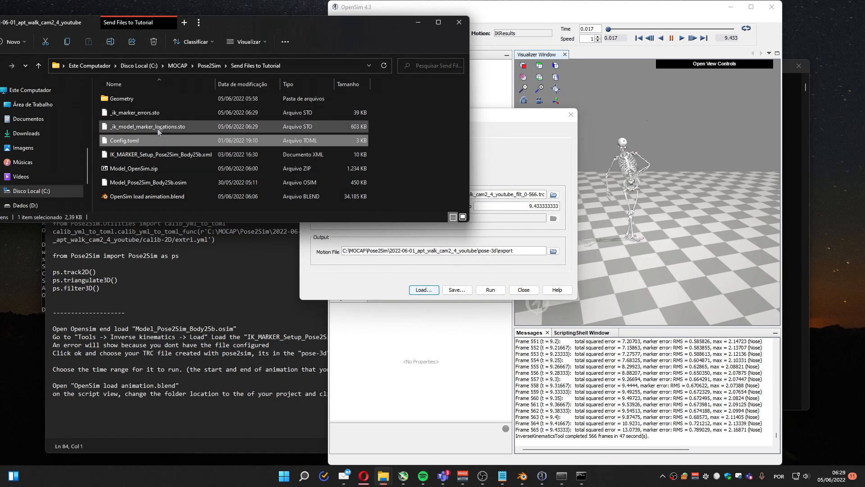
click(146, 126)
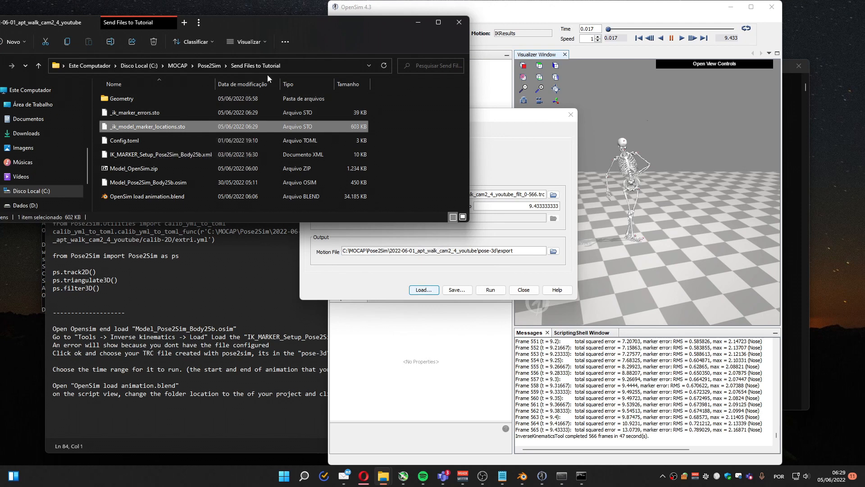
click(160, 154)
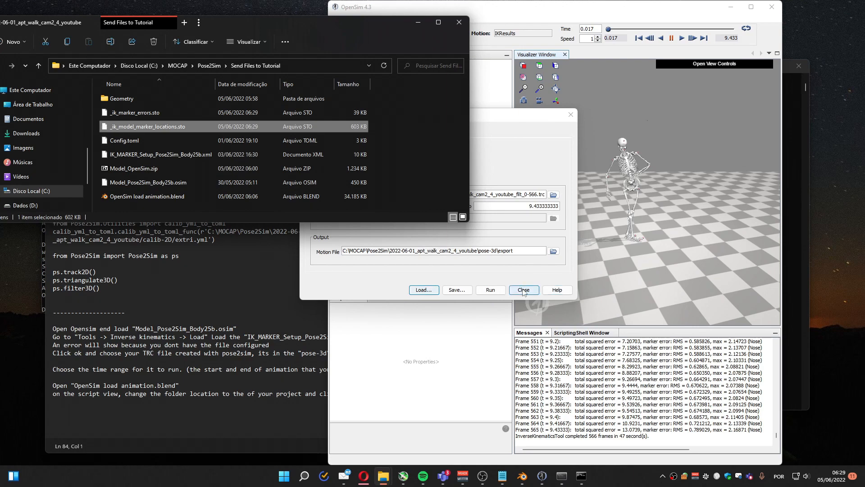
click(522, 289)
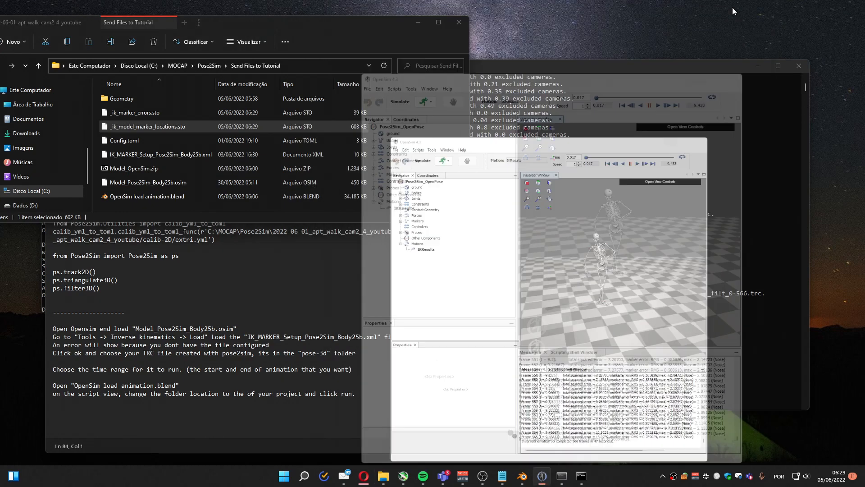
- Switch to the OpenSim load animation.blend project with its marker-import script showing
click(522, 475)
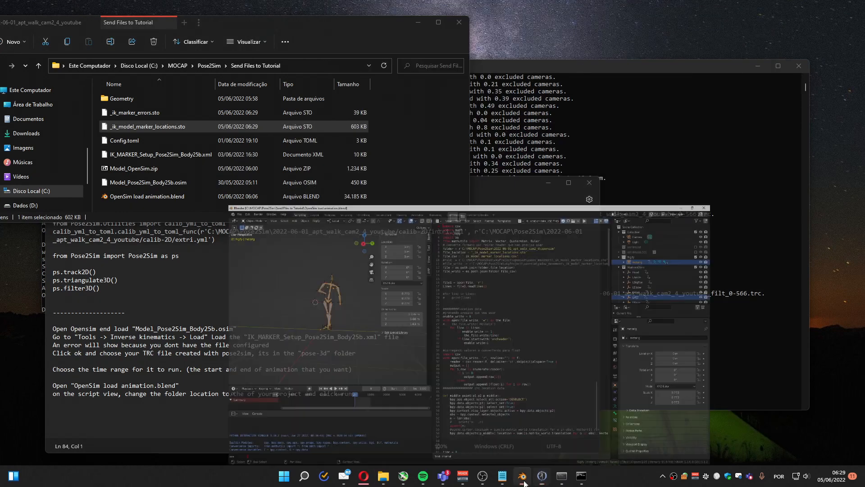
click(522, 476)
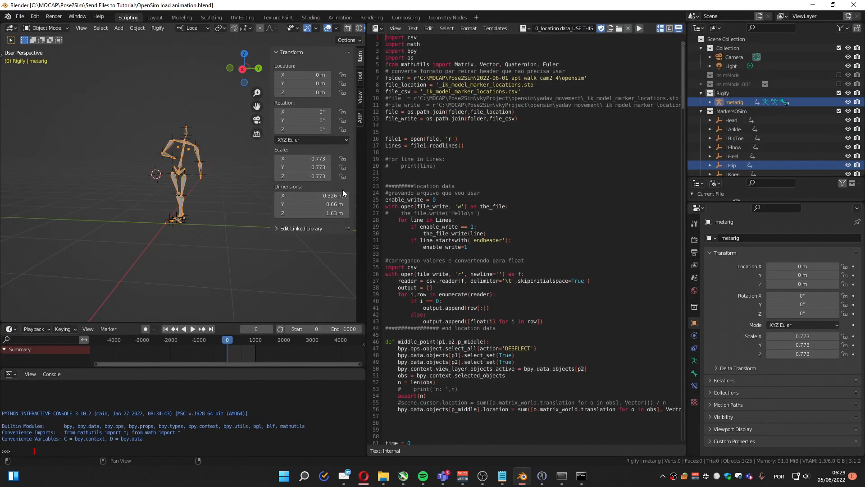
mouse_move(357, 184)
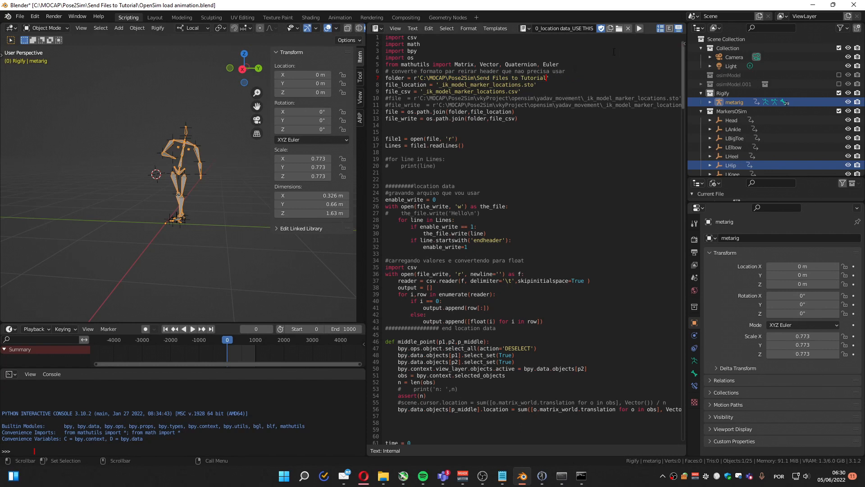
mouse_move(638, 28)
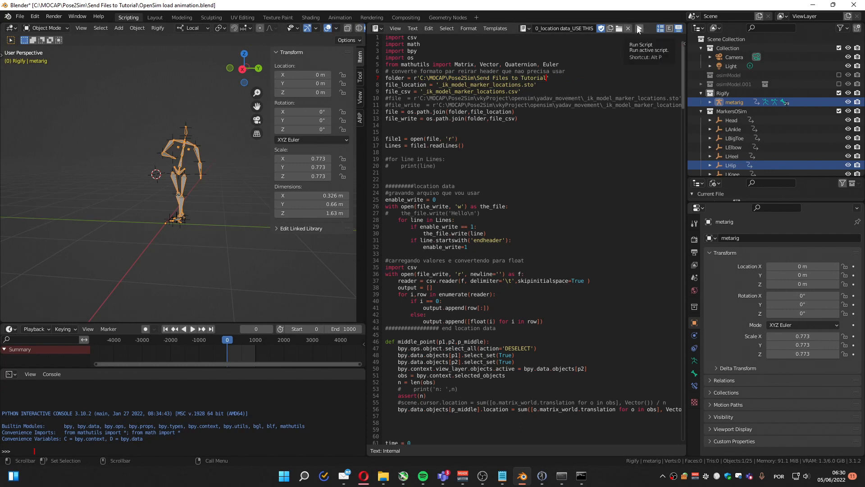
mouse_move(623, 95)
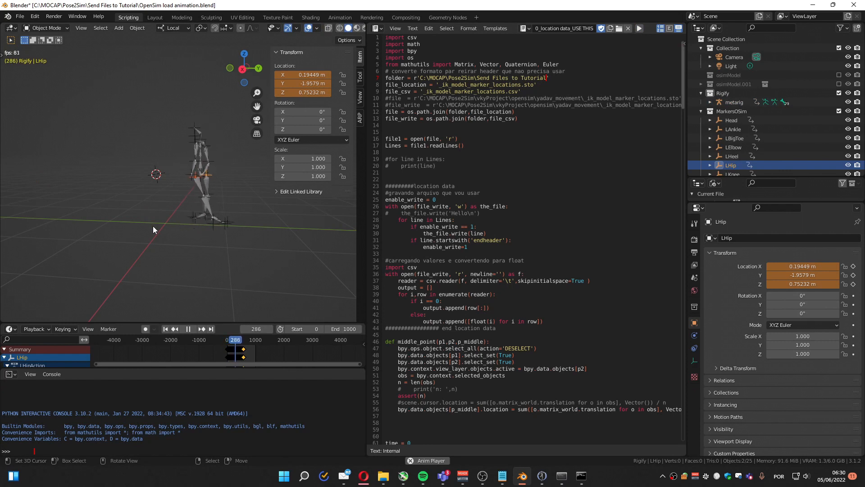
- Run the marker-import script and play the imported walking animation on the timeline
click(201, 329)
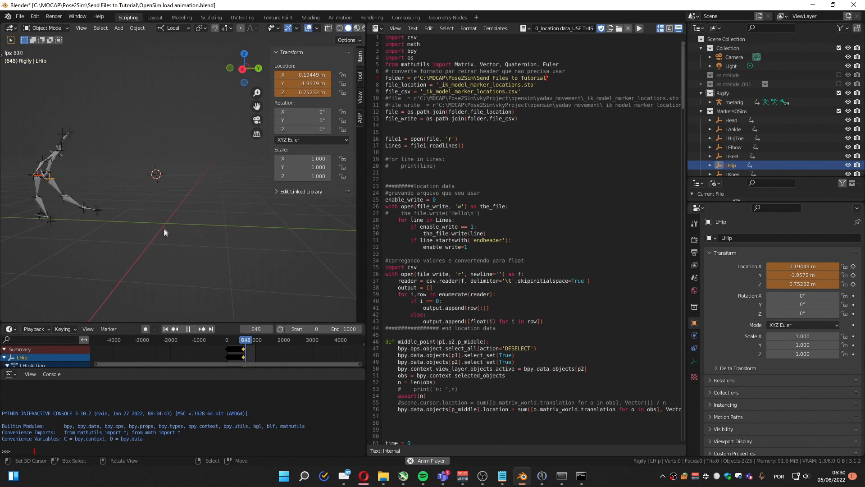
click(187, 329)
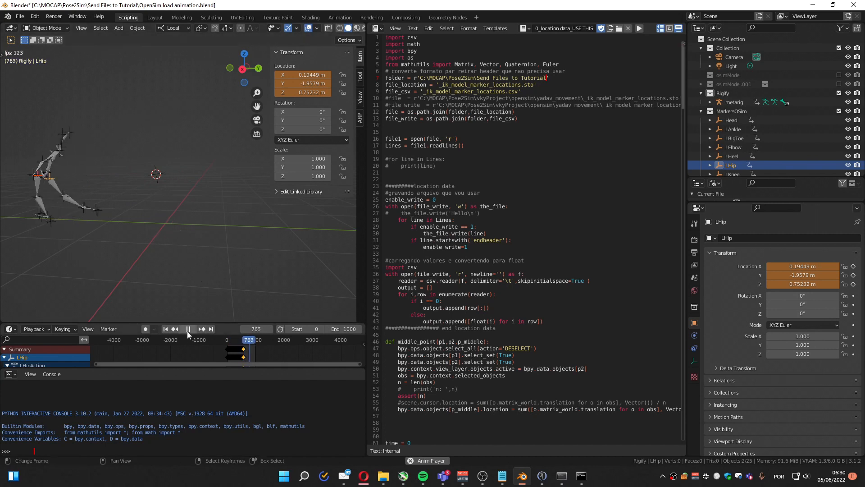